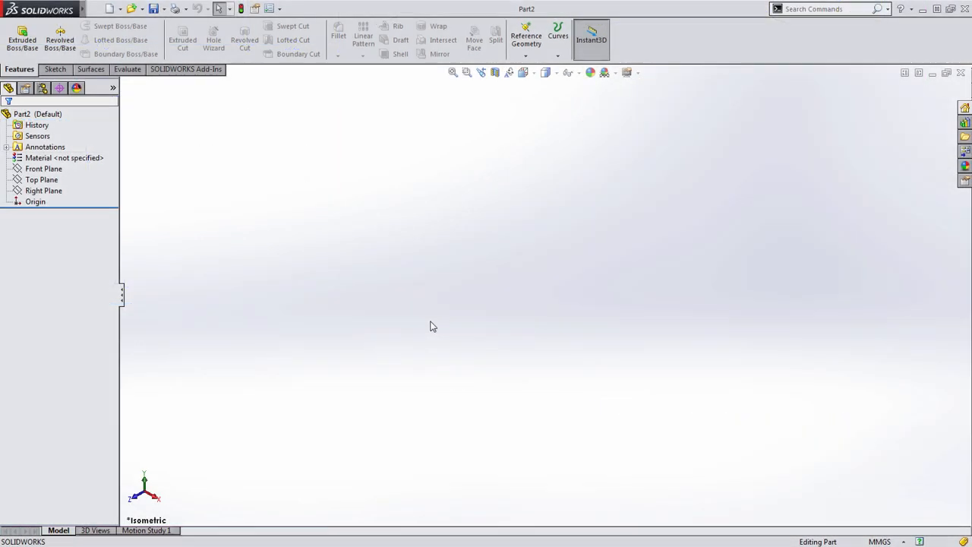
Step: Begin a new sketch on the Top Plane of the empty part
{"action": "left_click", "coordinate": [42, 190]}
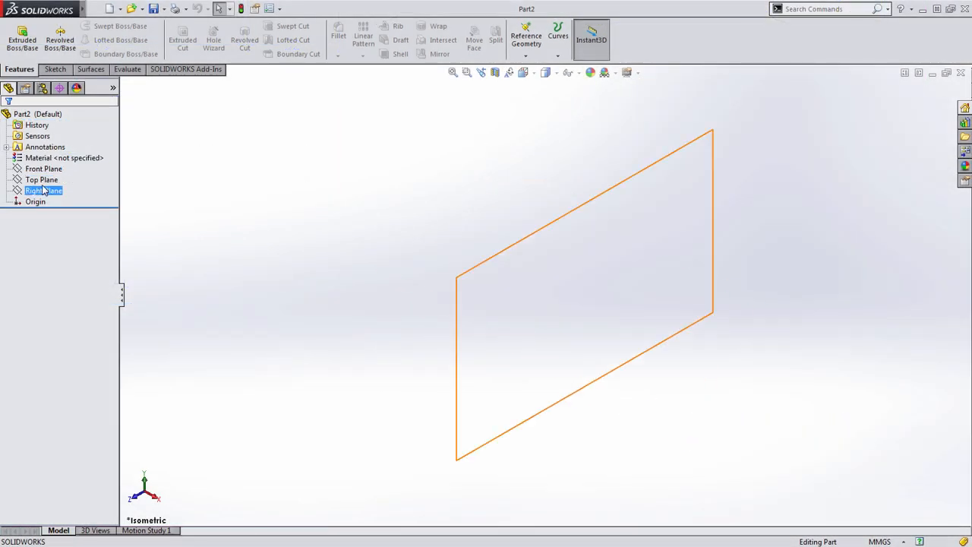
{"action": "left_click", "coordinate": [41, 179]}
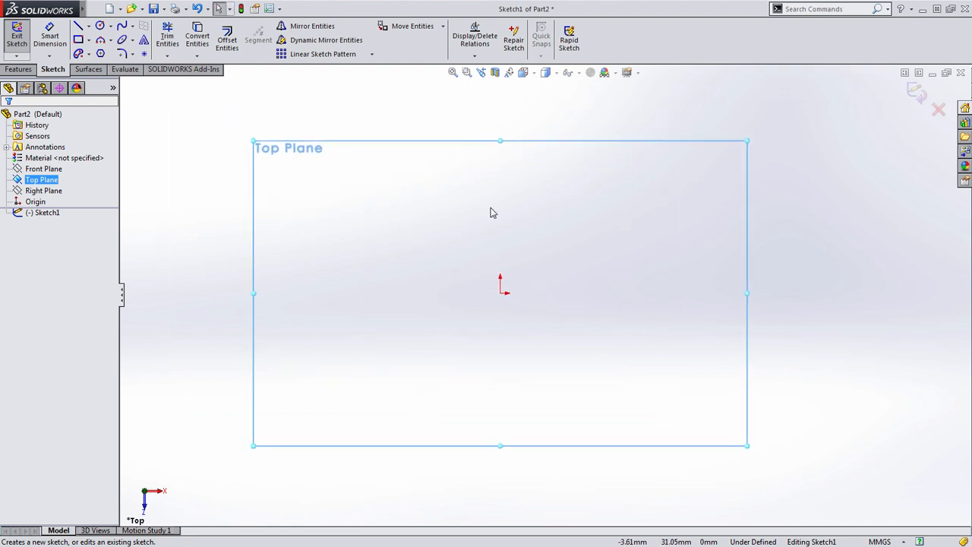
Step: Draw concentric boss circles from the origin and dimension the 22, 36 and 70 mm spacings
{"action": "left_click", "coordinate": [100, 38]}
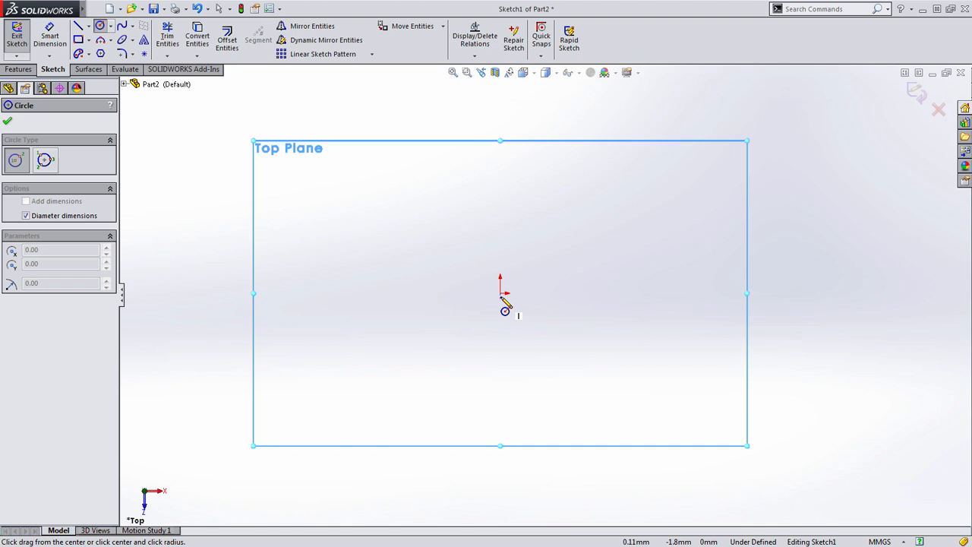
{"action": "left_click_drag", "start_coordinate": [500, 295], "coordinate": [495, 350]}
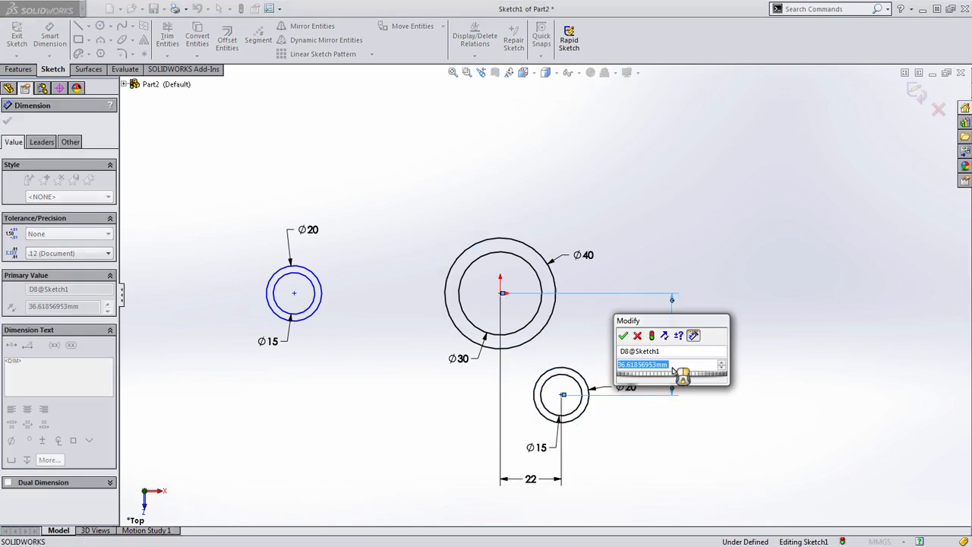
{"action": "left_click", "coordinate": [628, 335]}
{"action": "type", "text": "70"}
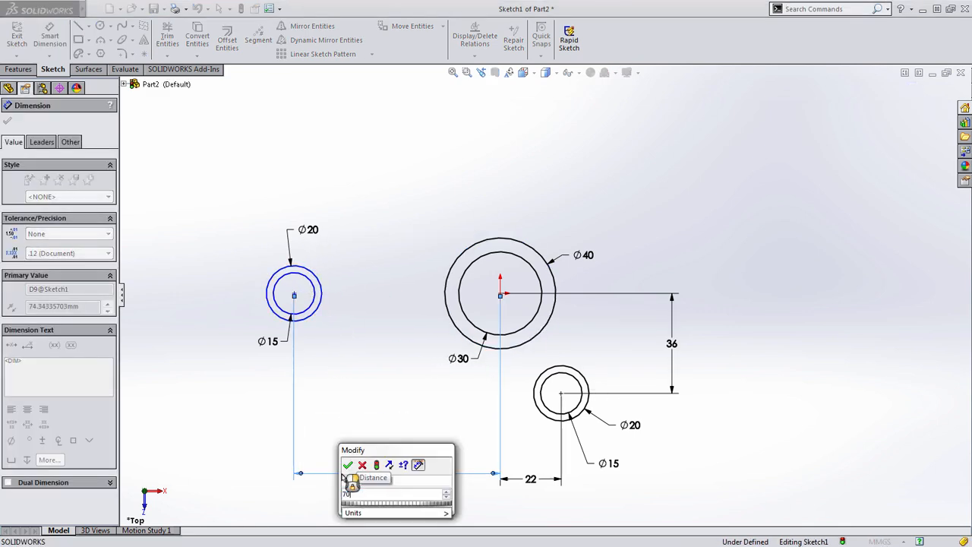
{"action": "left_click", "coordinate": [348, 465]}
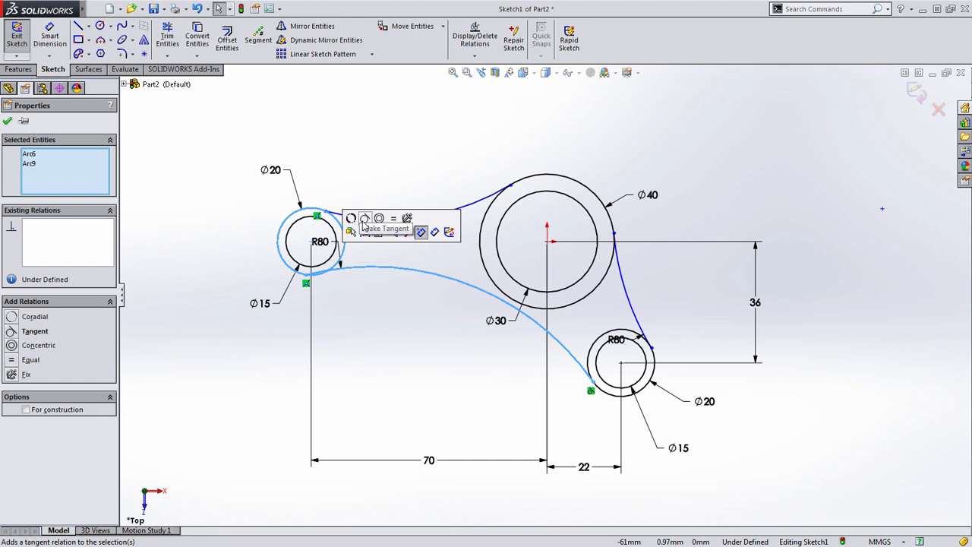
Step: Make the connecting arcs tangent to the boss circles and dimension them R80
{"action": "left_click", "coordinate": [351, 219]}
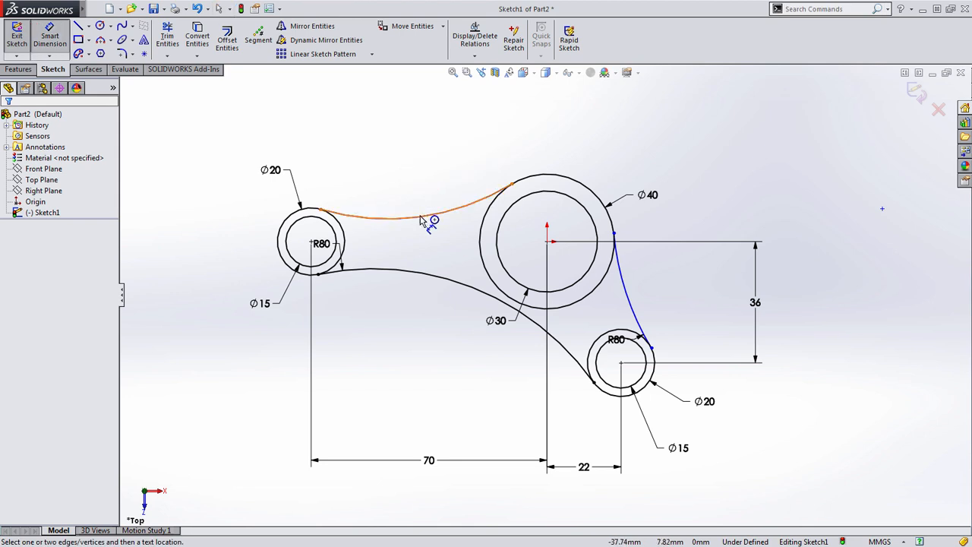
{"action": "left_click", "coordinate": [423, 216]}
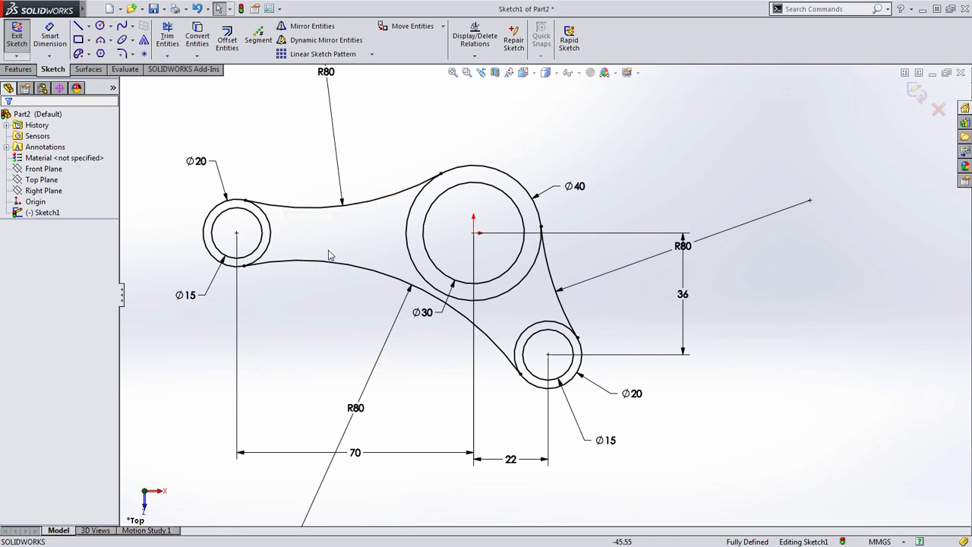
Step: Offset the connecting arcs 3 mm inward with Offset Entities to outline the web
{"action": "right_click", "coordinate": [331, 255]}
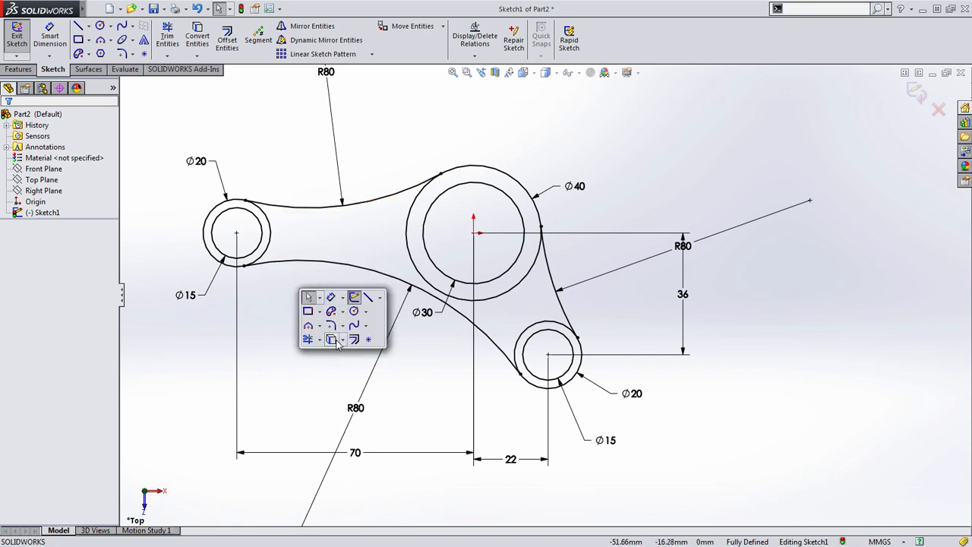
{"action": "left_click", "coordinate": [325, 339]}
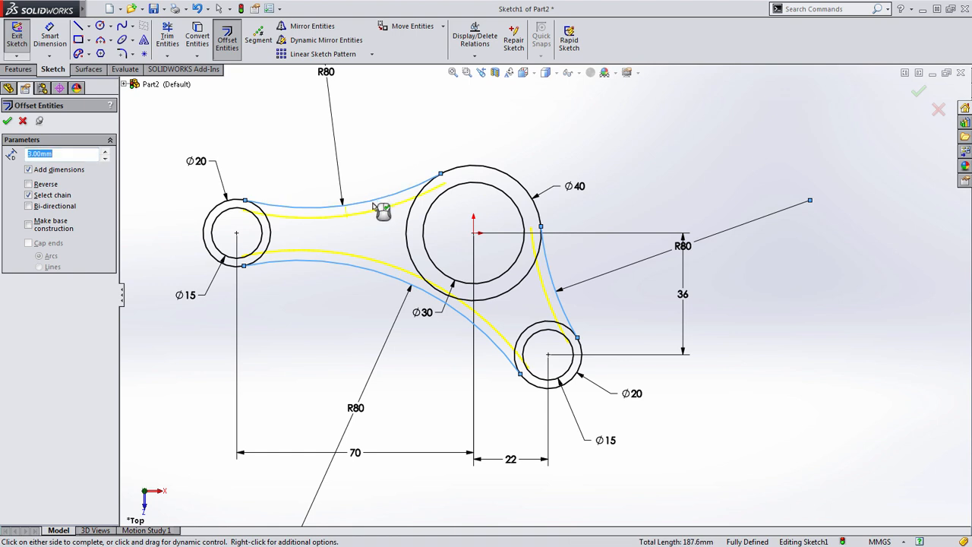
{"action": "left_click", "coordinate": [9, 122]}
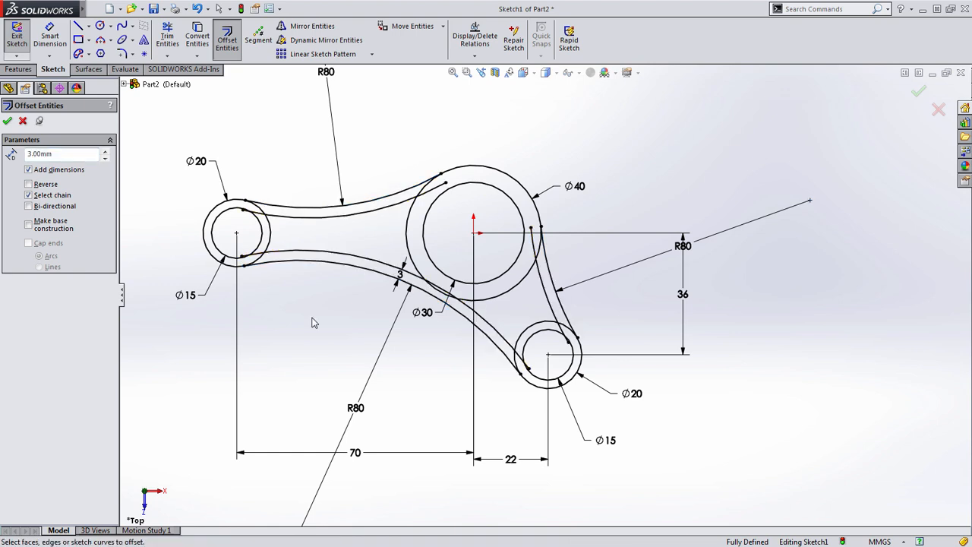
{"action": "left_click", "coordinate": [9, 122]}
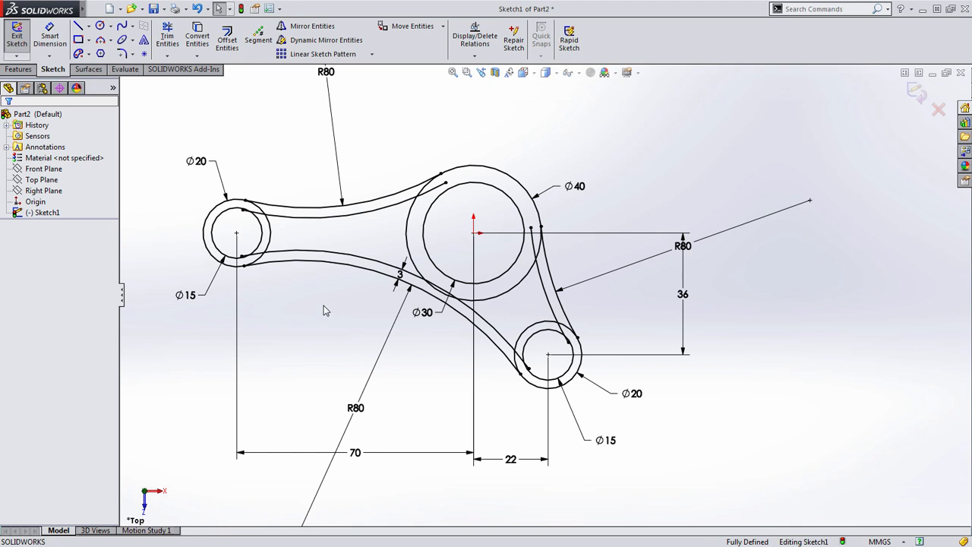
{"action": "mouse_move", "coordinate": [313, 170]}
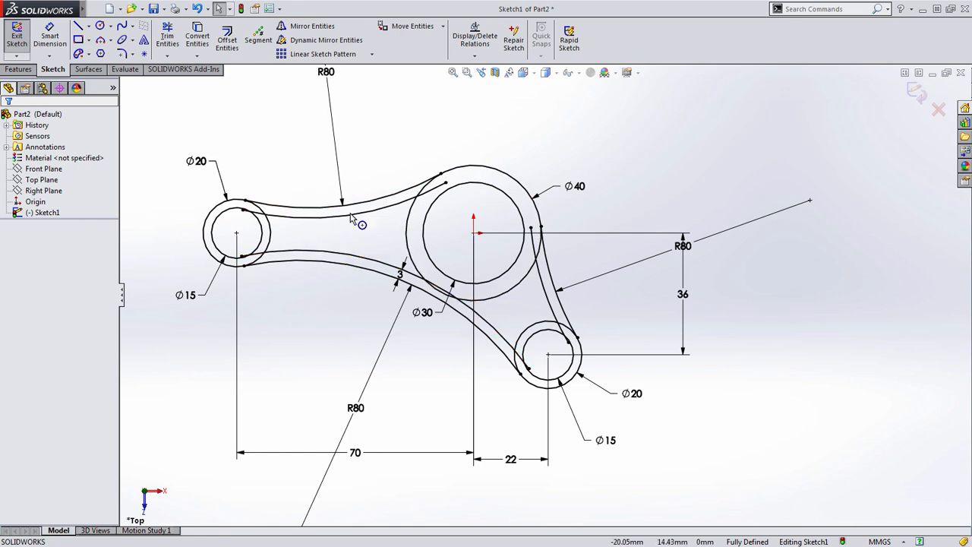
{"action": "left_click_drag", "start_coordinate": [350, 221], "coordinate": [331, 314]}
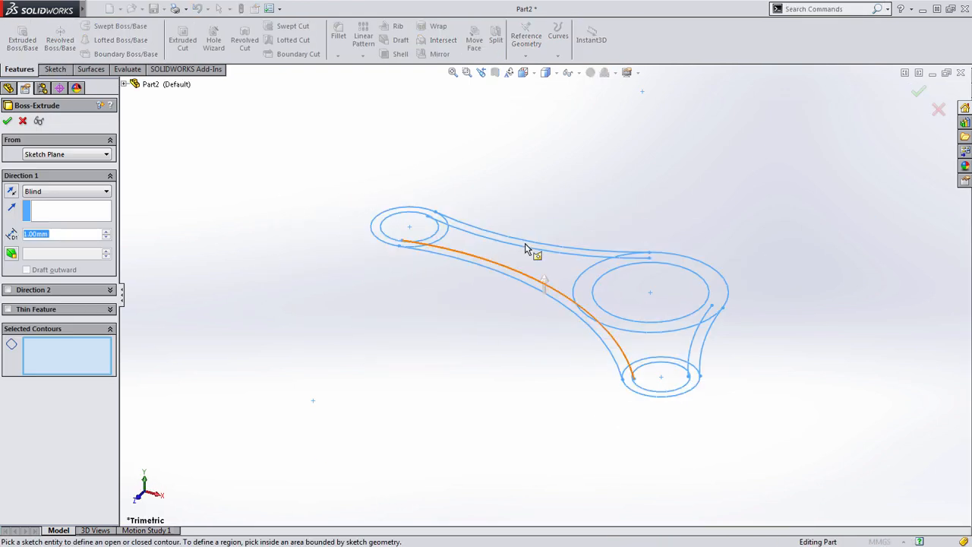
Step: Pick the left, middle and right boss rings as Selected Contours for the 20 mm extrusion
{"action": "left_click", "coordinate": [529, 251]}
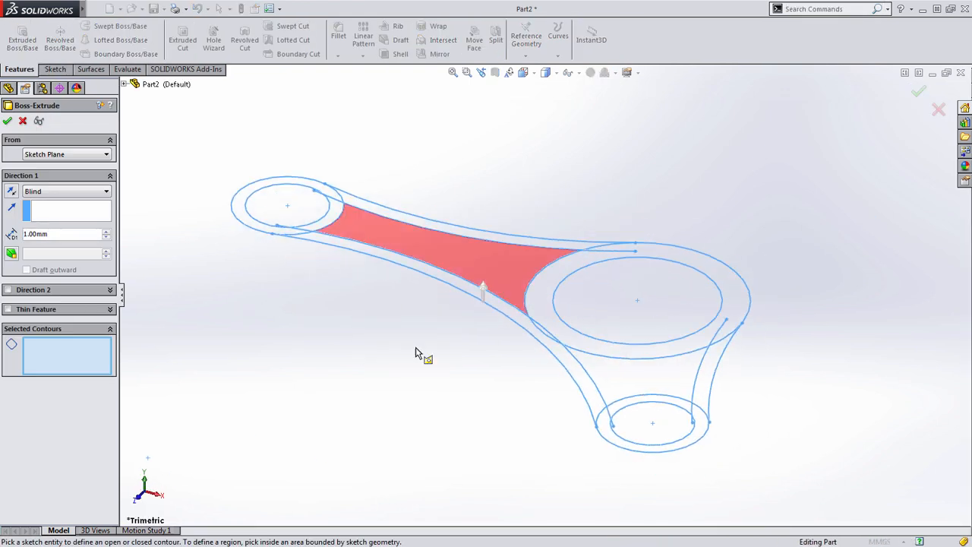
{"action": "left_click", "coordinate": [288, 213]}
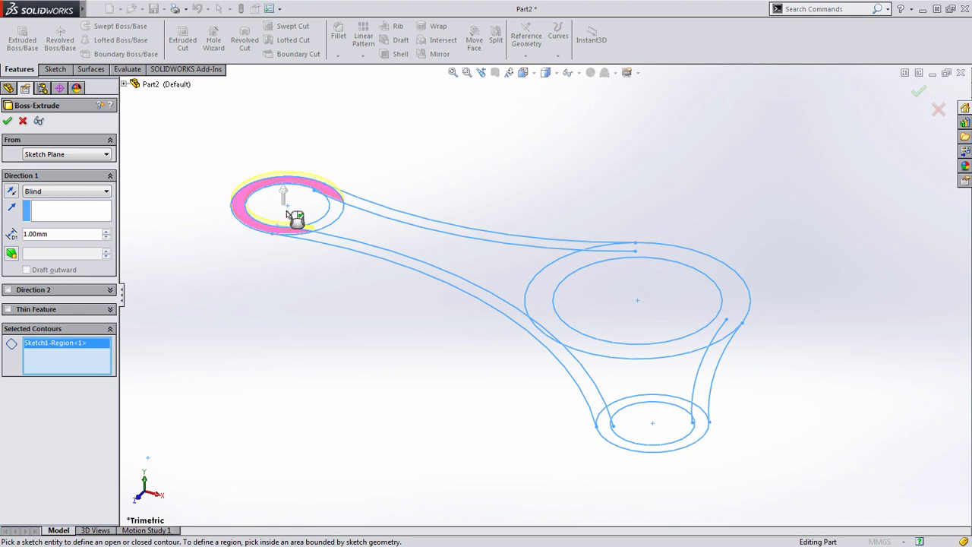
{"action": "left_click", "coordinate": [288, 212]}
{"action": "type", "text": "20"}
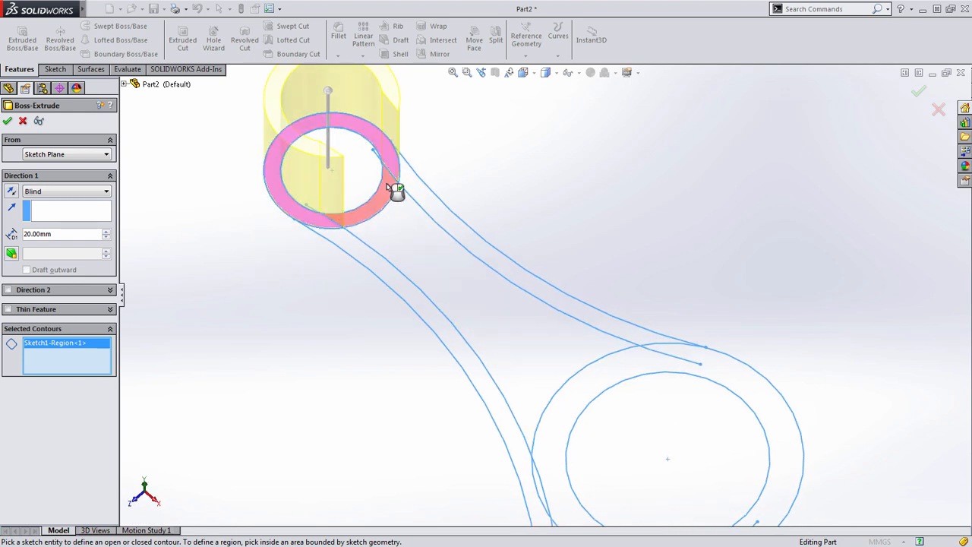
{"action": "left_click", "coordinate": [416, 265]}
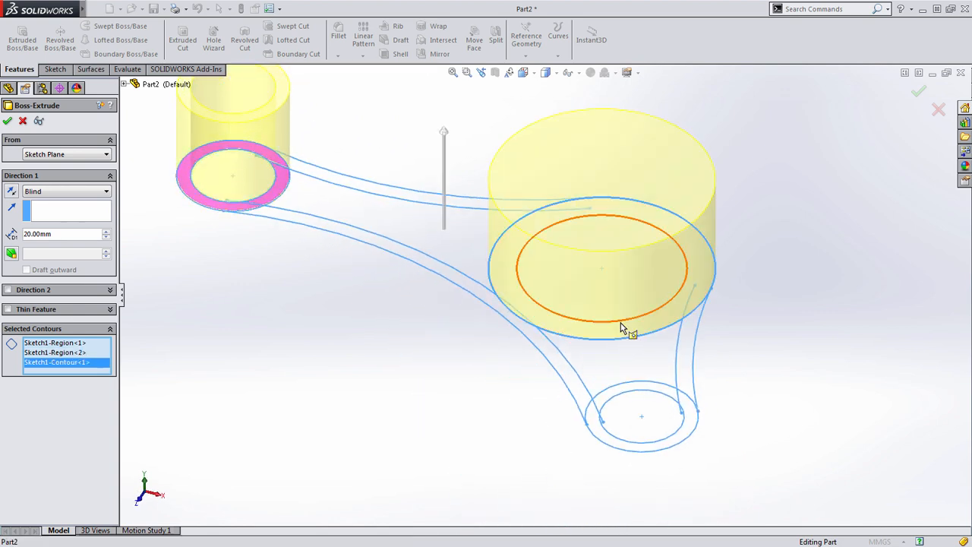
{"action": "left_click", "coordinate": [634, 404]}
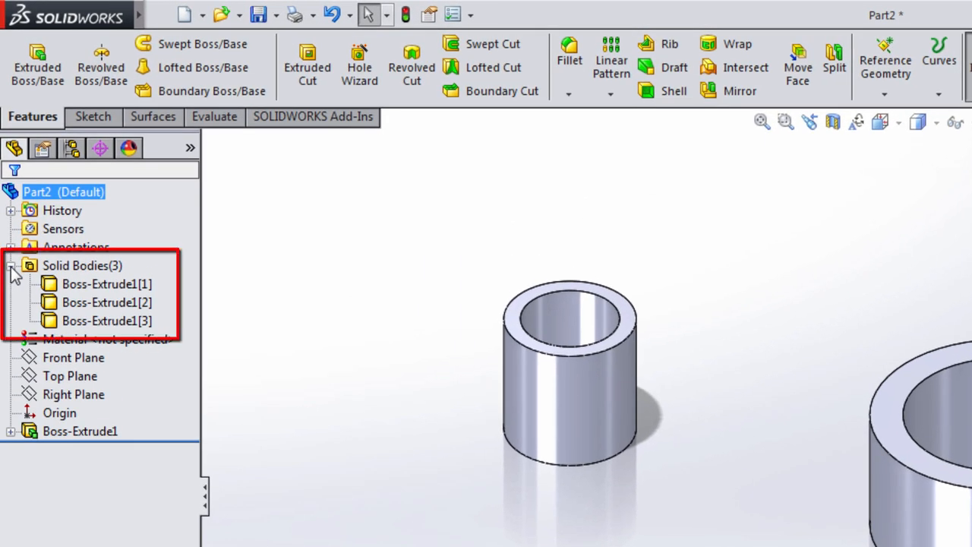
Step: Inspect the three separate boss bodies in Solid Bodies(3) and reveal Sketch1 under Boss-Extrude1
{"action": "left_click", "coordinate": [106, 302]}
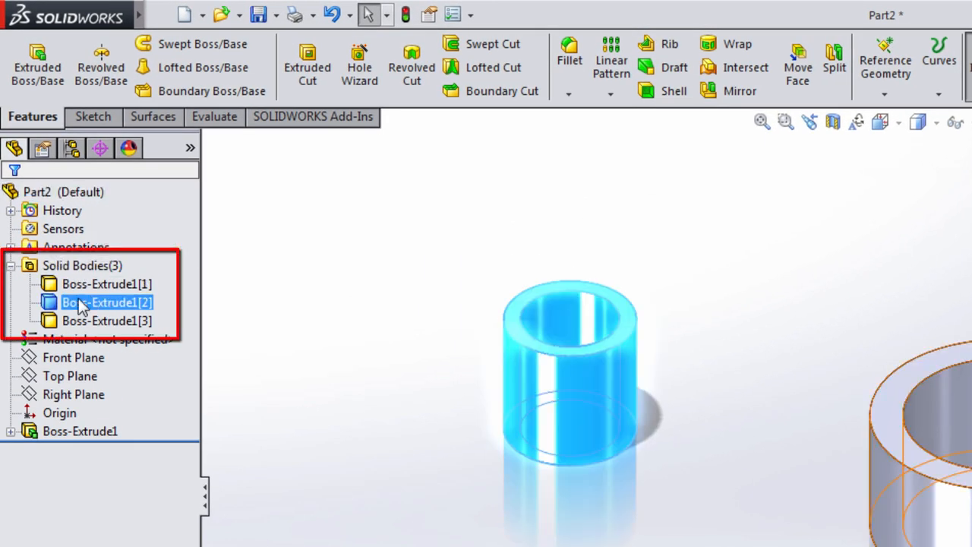
{"action": "left_click", "coordinate": [262, 383]}
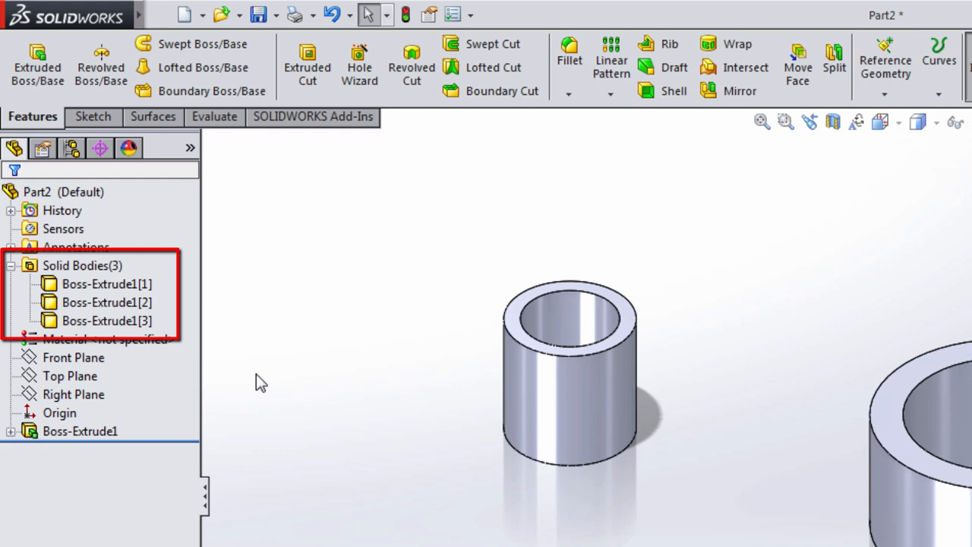
{"action": "left_click", "coordinate": [106, 303]}
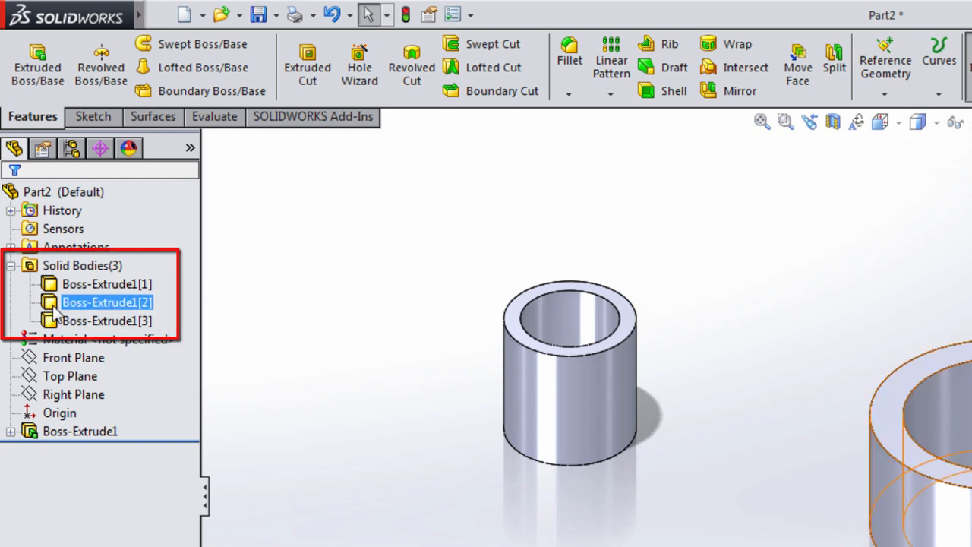
{"action": "left_click", "coordinate": [12, 264]}
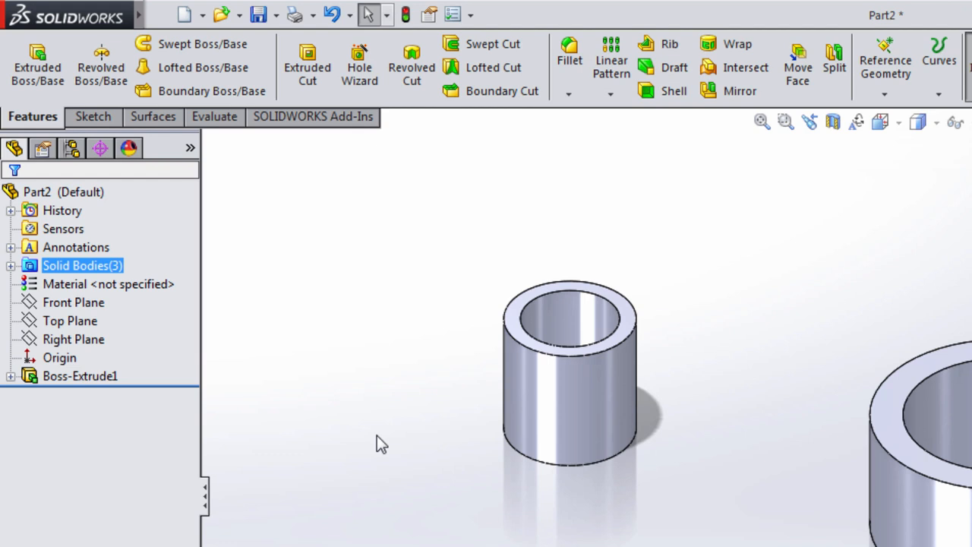
{"action": "left_click", "coordinate": [9, 377]}
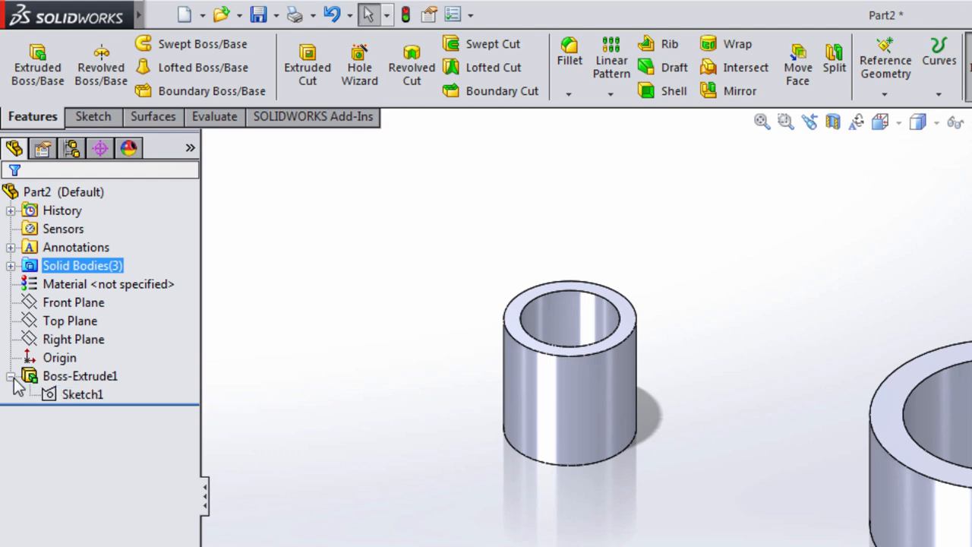
{"action": "left_click", "coordinate": [79, 395]}
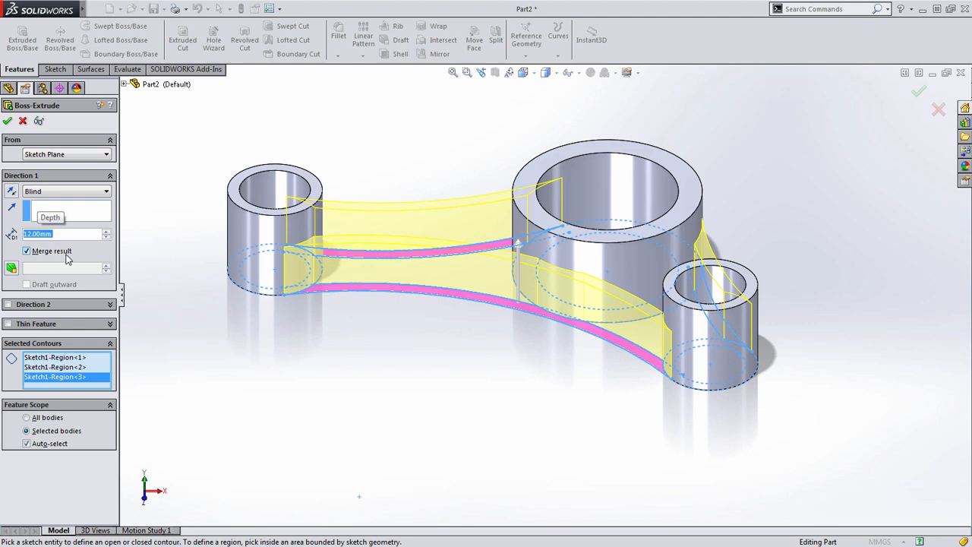
{"action": "mouse_move", "coordinate": [68, 443]}
{"action": "type", "text": "3"}
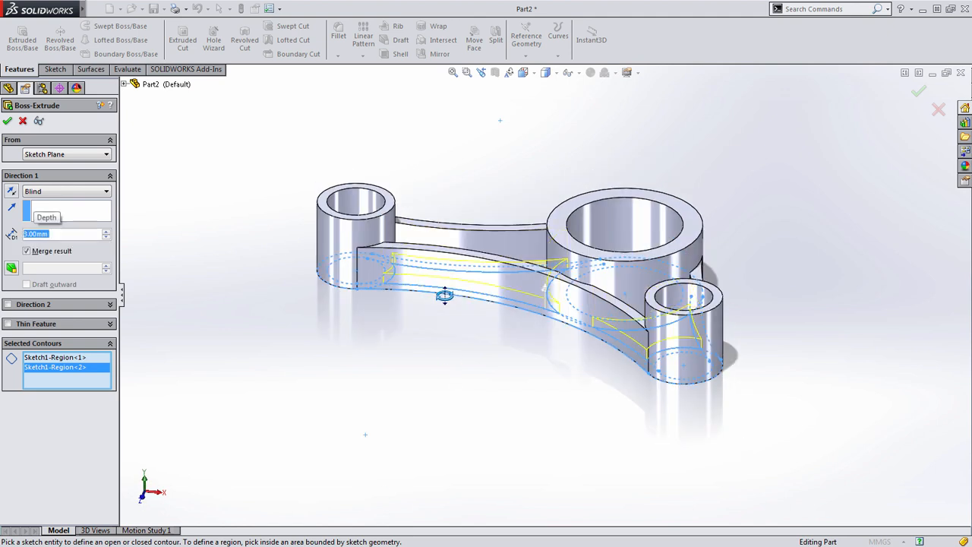
Step: Confirm the web extrusion merging the three hubs into one rod
{"action": "left_click", "coordinate": [7, 121]}
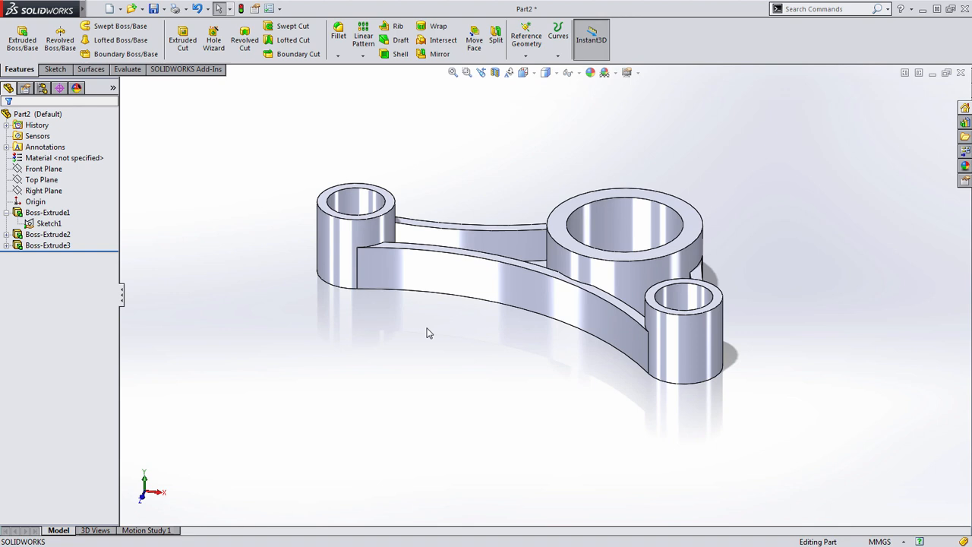
Step: Round the web faces with a 1.5 mm Fillet1 and accept it
{"action": "left_click", "coordinate": [335, 34]}
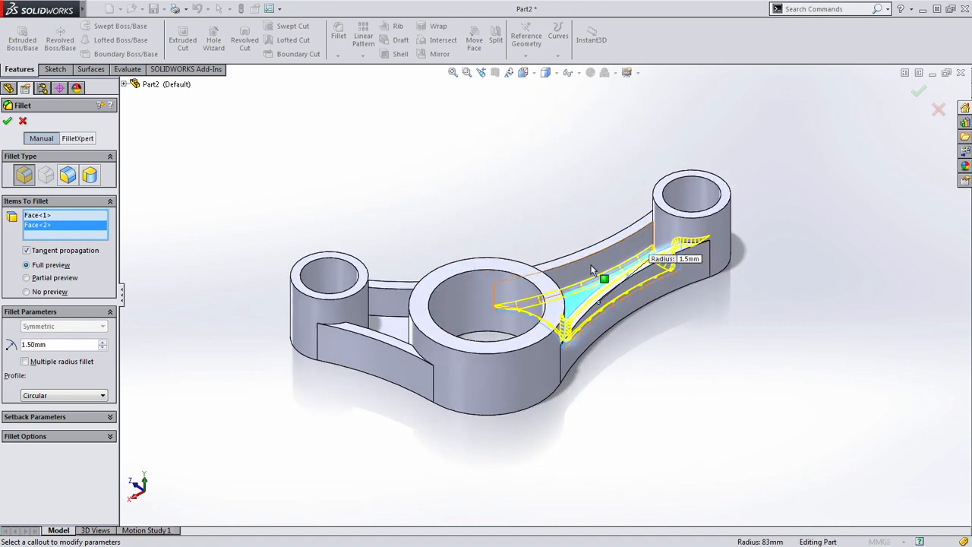
{"action": "left_click", "coordinate": [595, 270]}
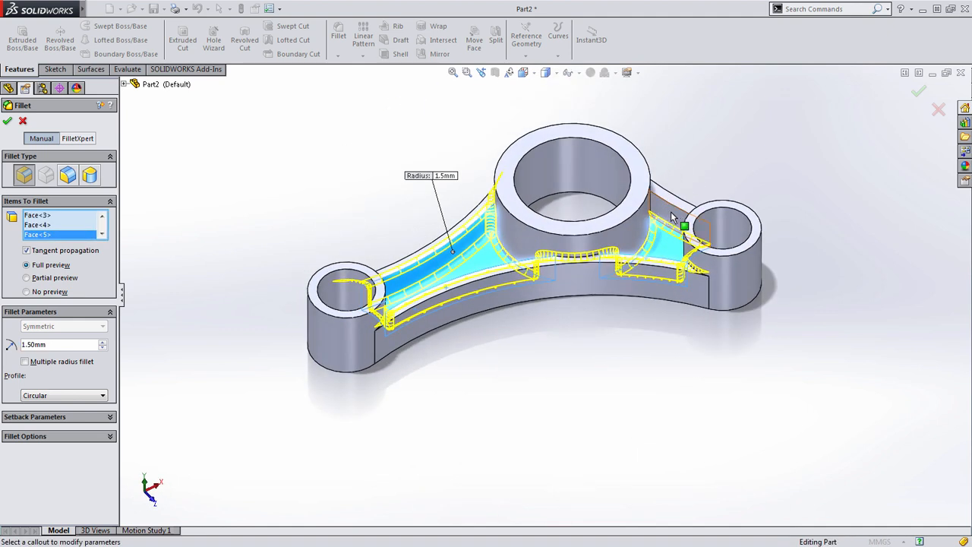
{"action": "left_click", "coordinate": [681, 225]}
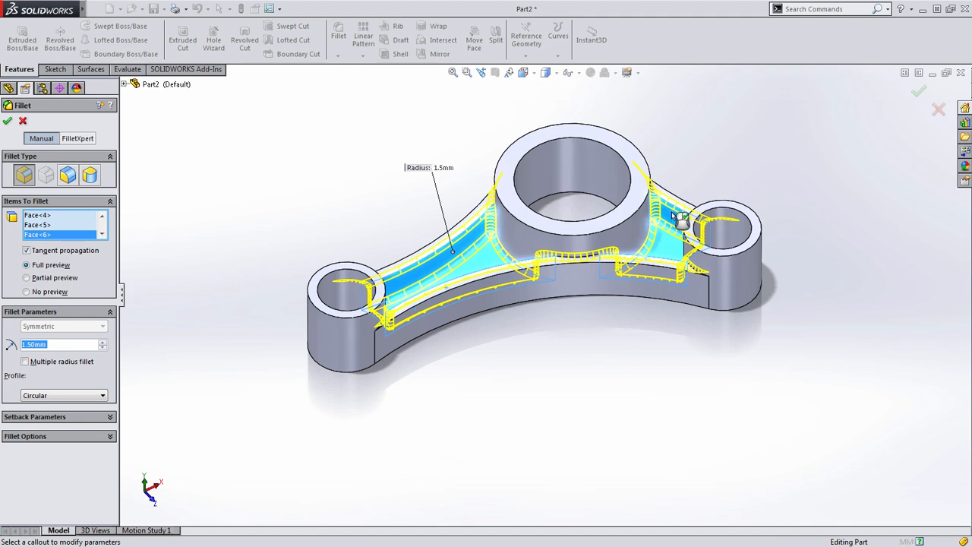
{"action": "left_click", "coordinate": [6, 121]}
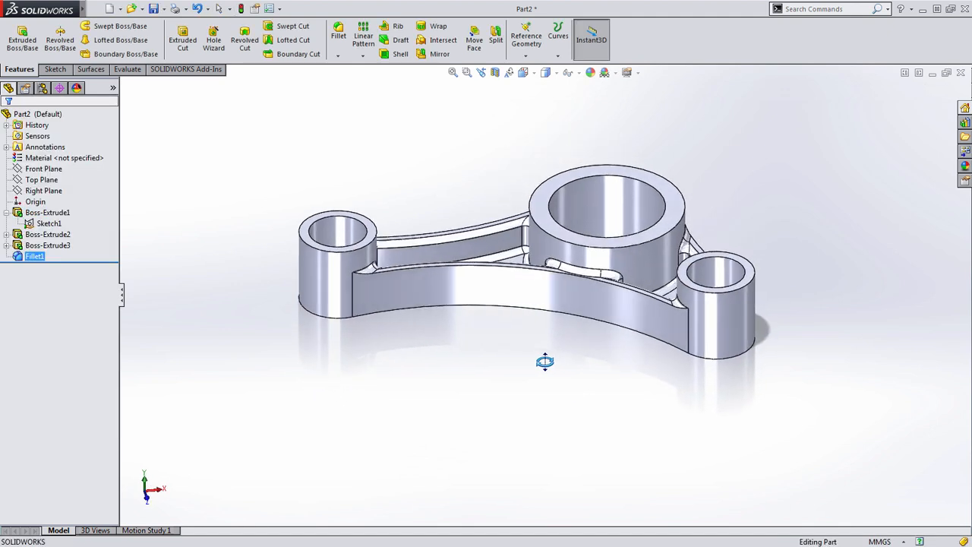
{"action": "left_click_drag", "start_coordinate": [546, 361], "coordinate": [513, 369]}
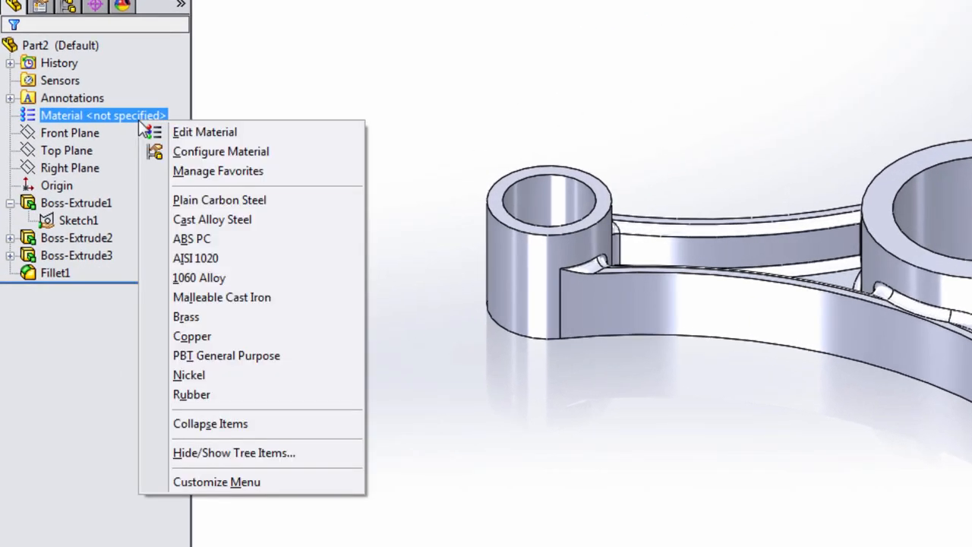
{"action": "mouse_move", "coordinate": [212, 146]}
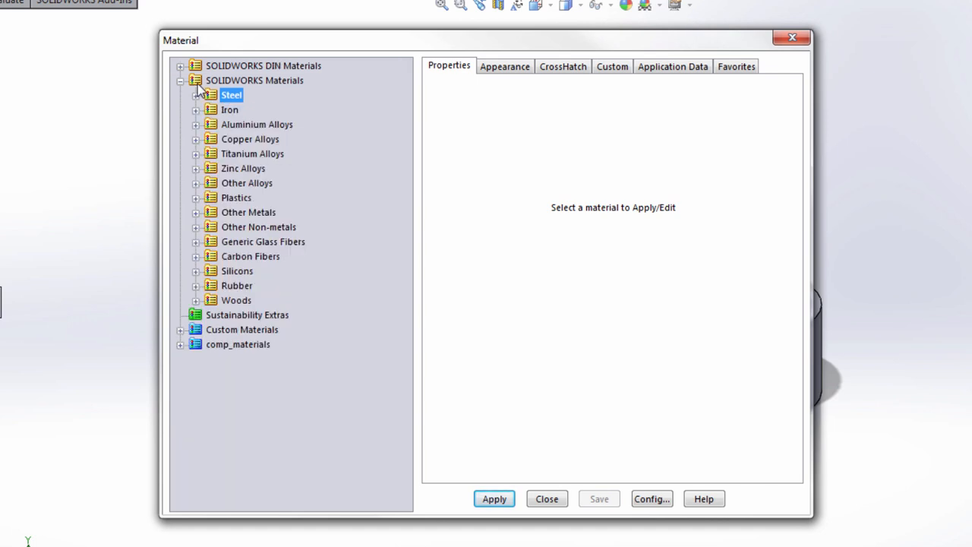
{"action": "mouse_move", "coordinate": [199, 125]}
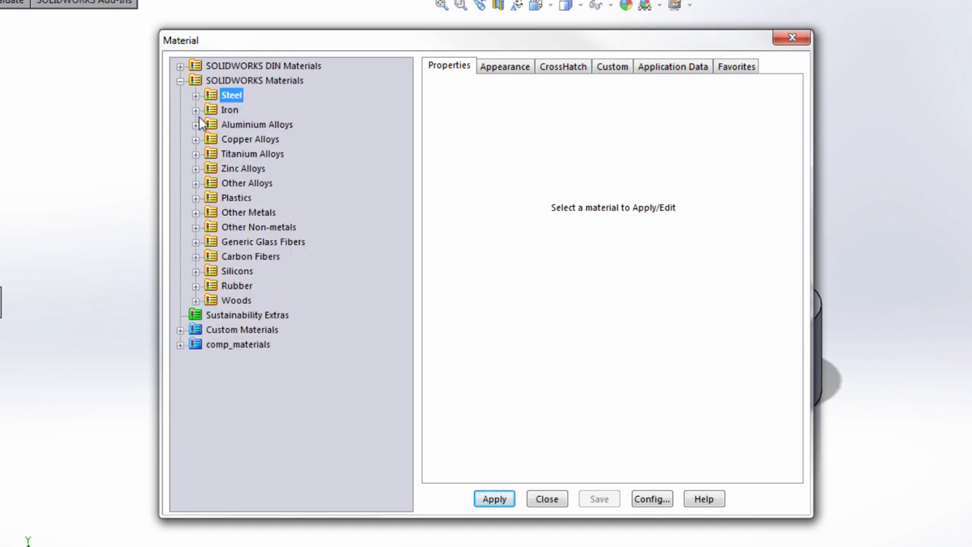
Step: Choose Plain Carbon Steel from the Steel list, review its property pages and apply it to the part
{"action": "double_click", "coordinate": [231, 95]}
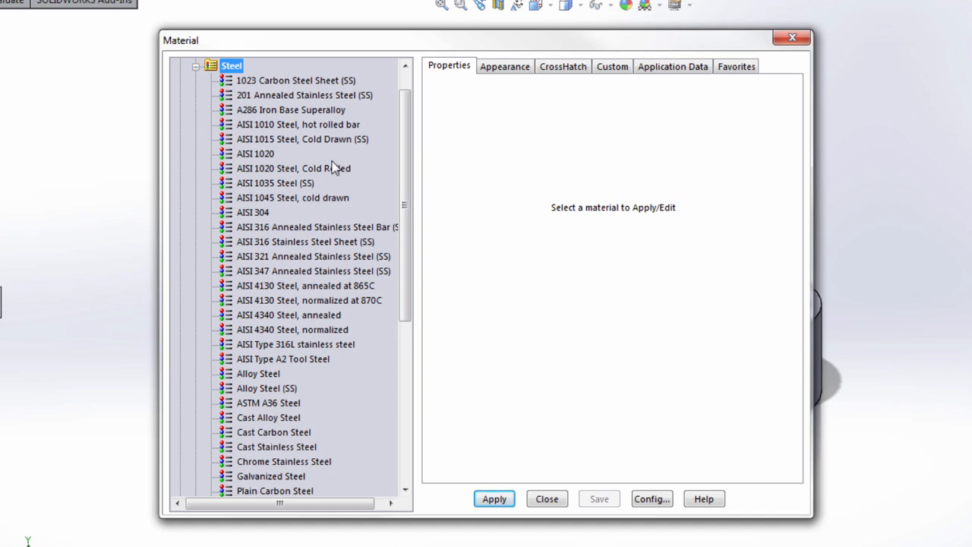
{"action": "scroll", "scroll_direction": "down", "scroll_amount": 3}
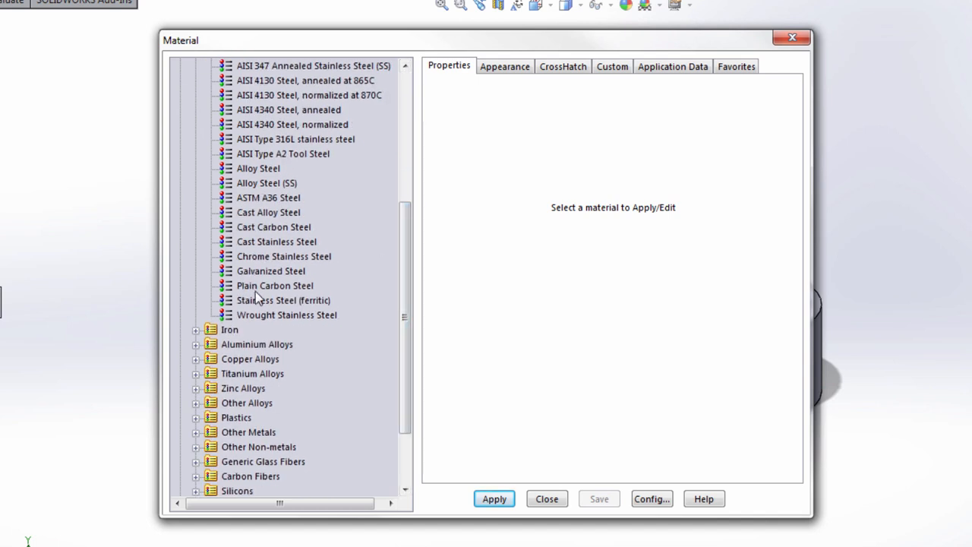
{"action": "left_click", "coordinate": [275, 286]}
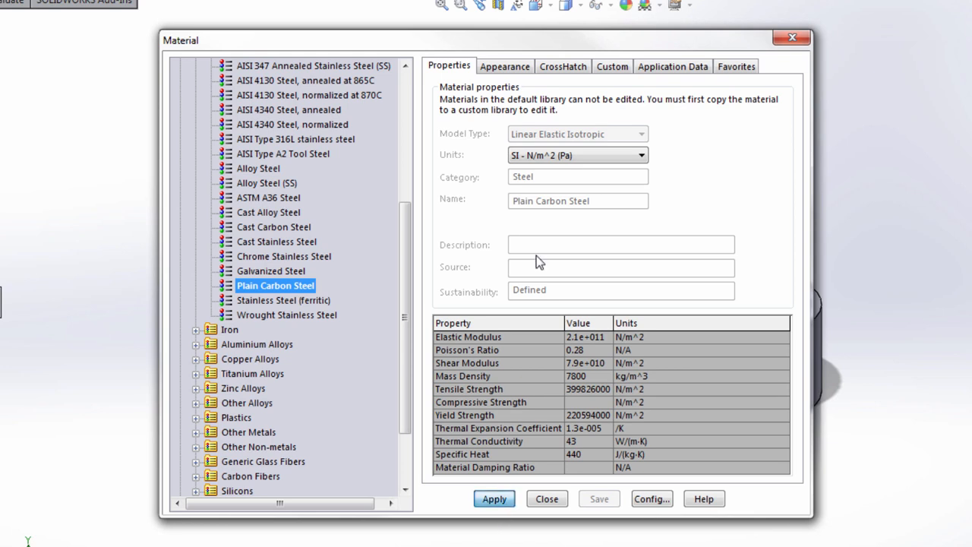
{"action": "left_click", "coordinate": [505, 67]}
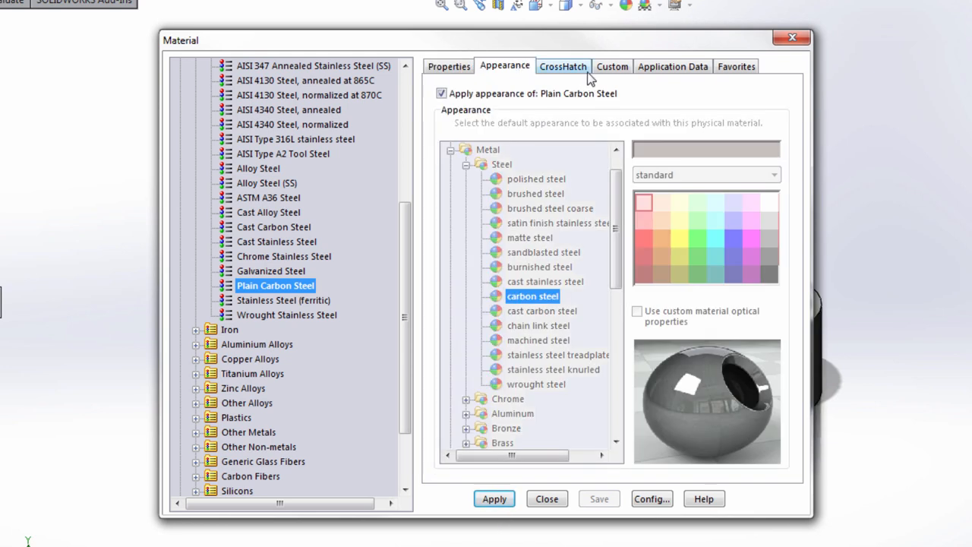
{"action": "left_click", "coordinate": [562, 67]}
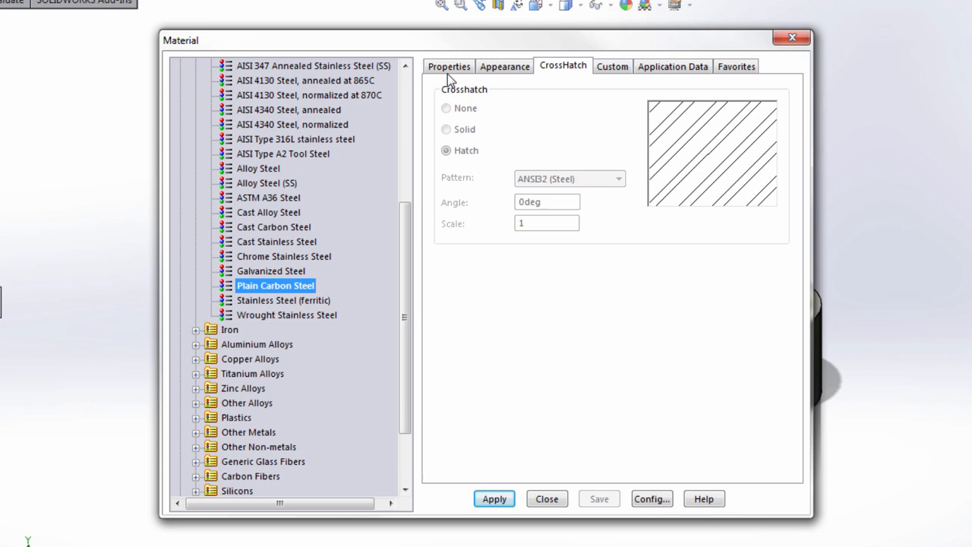
{"action": "left_click", "coordinate": [447, 67]}
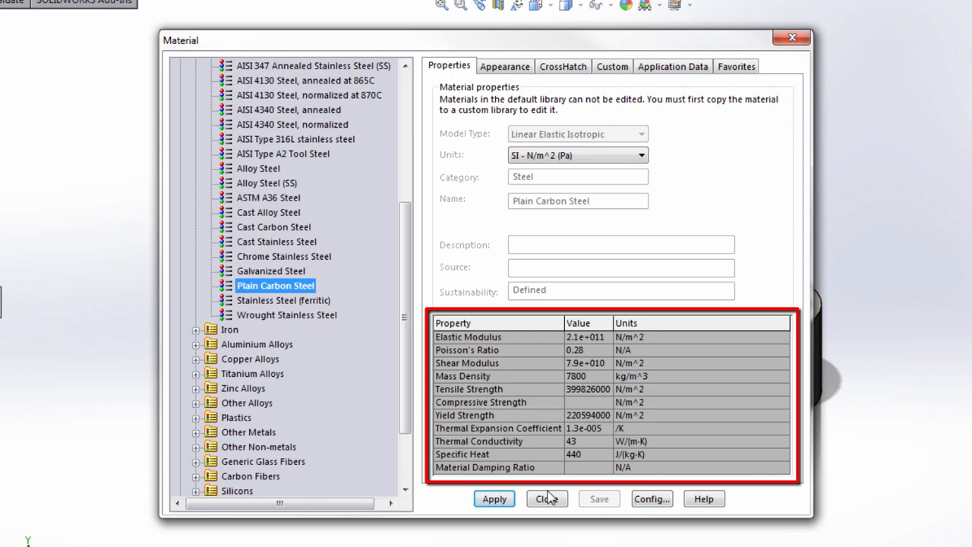
{"action": "left_click", "coordinate": [544, 498]}
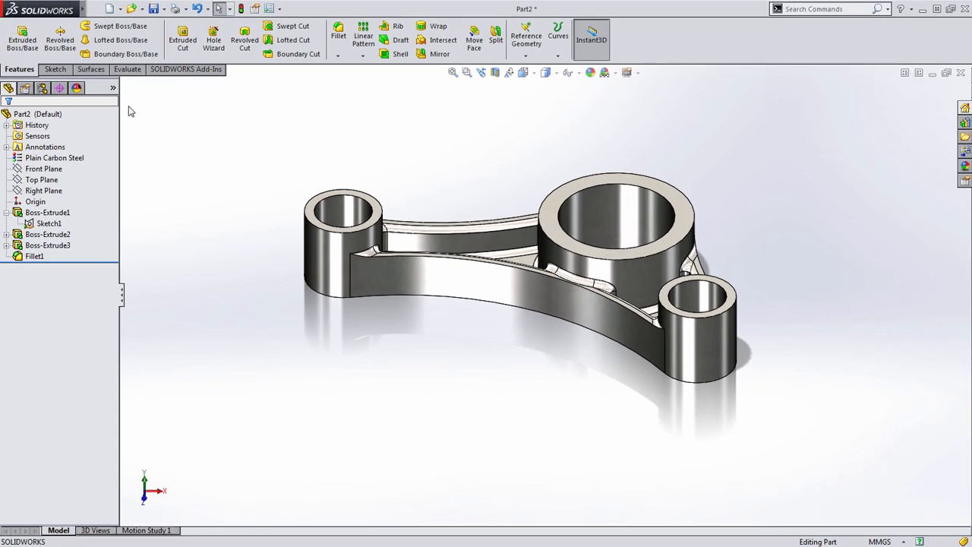
Step: Calculate the connecting rod's Mass Properties from the Evaluate tools
{"action": "left_click", "coordinate": [127, 70]}
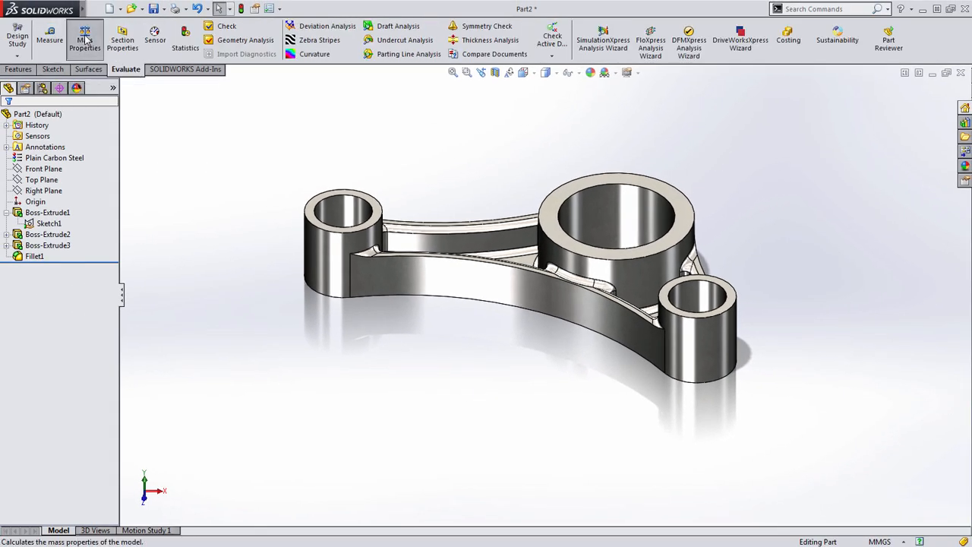
{"action": "left_click", "coordinate": [84, 38]}
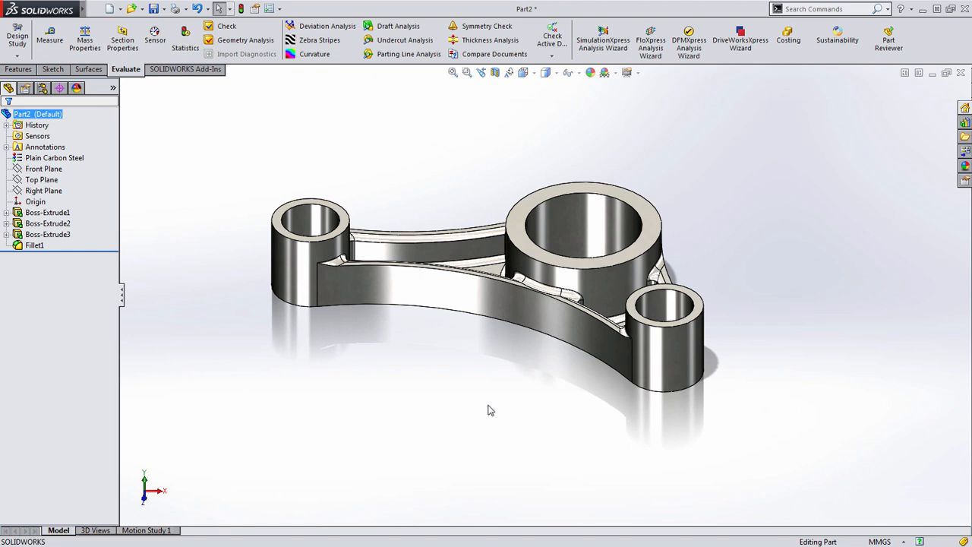
{"action": "mouse_move", "coordinate": [111, 255]}
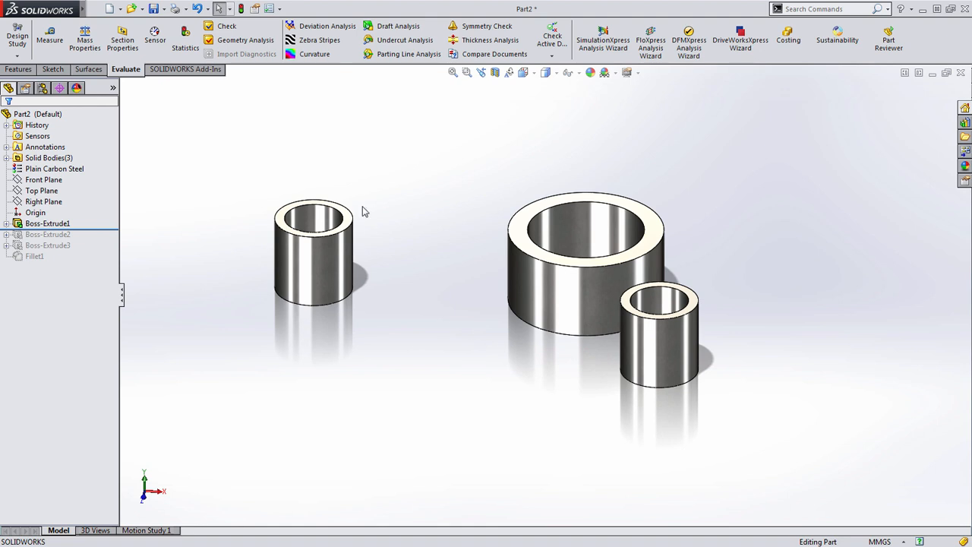
{"action": "mouse_move", "coordinate": [400, 212]}
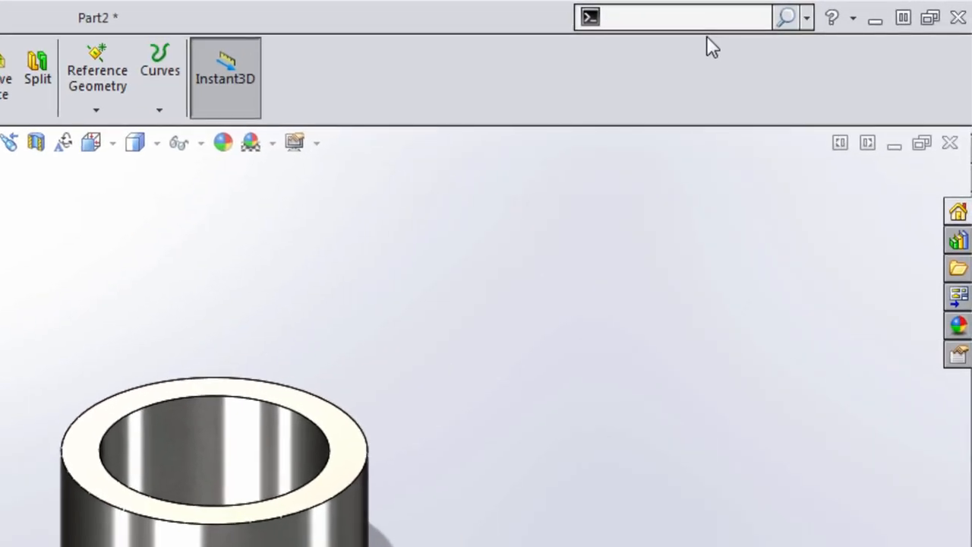
Step: Offset the large boss body by ΔY -4 mm with Move/Copy Bodies
{"action": "type", "text": "Move"}
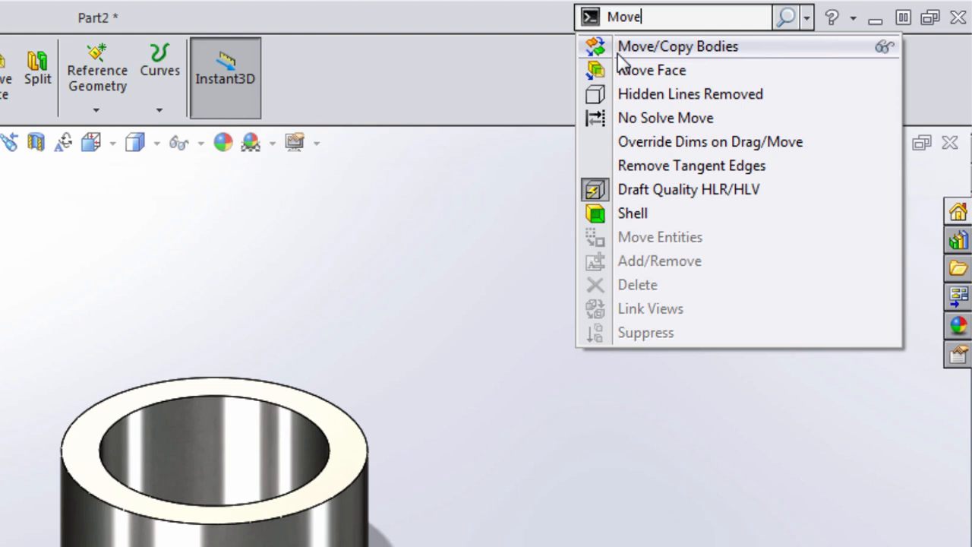
{"action": "left_click", "coordinate": [677, 45]}
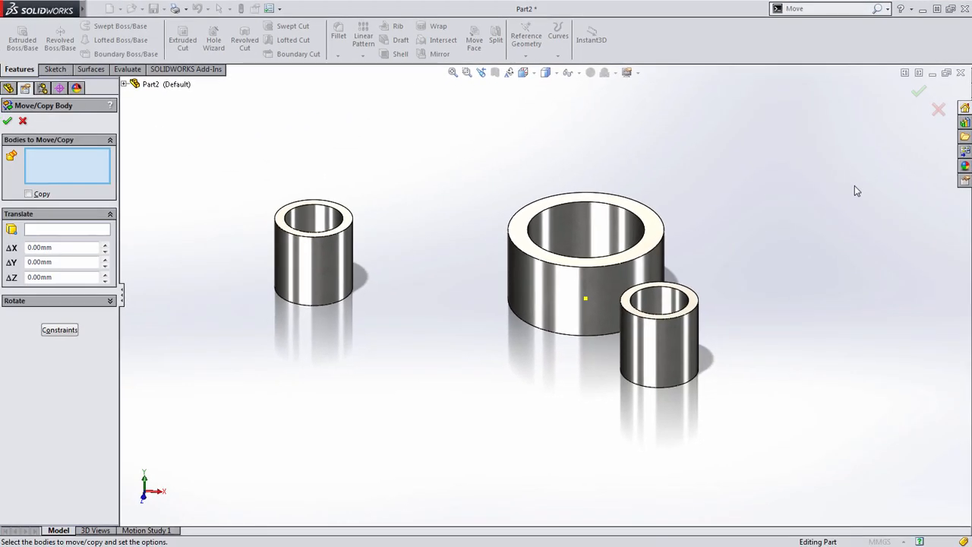
{"action": "mouse_move", "coordinate": [504, 258]}
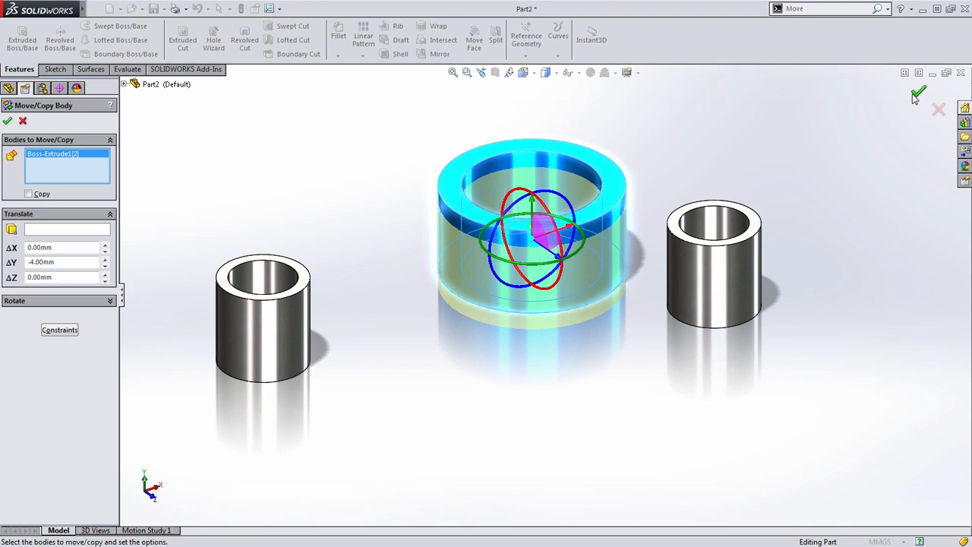
{"action": "left_click", "coordinate": [917, 97]}
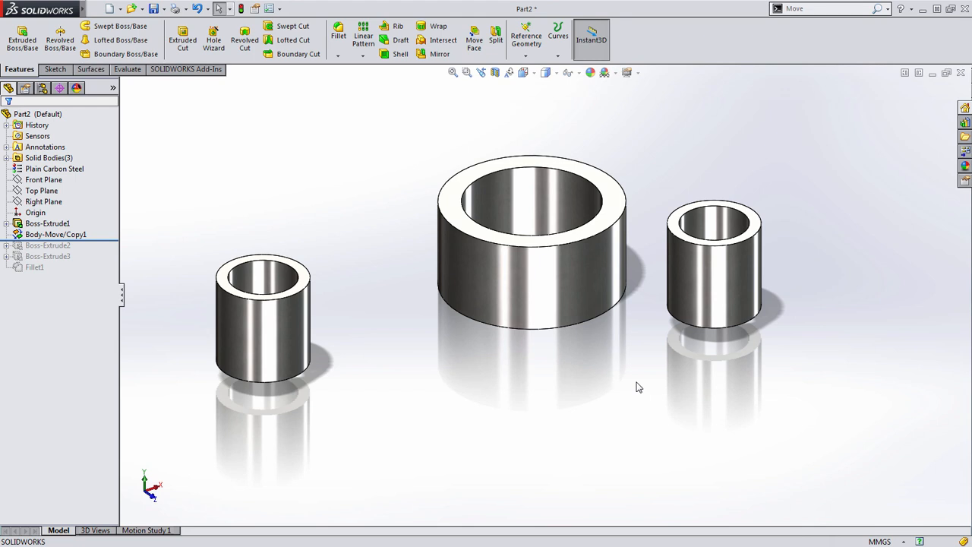
{"action": "mouse_move", "coordinate": [790, 376]}
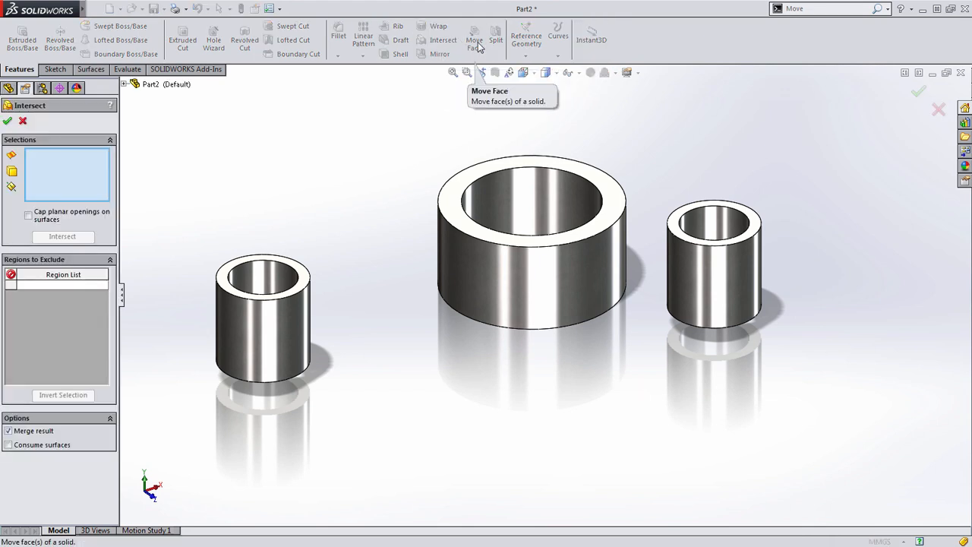
Step: Translate the small right-hand boss's faces with Move Face, cancelling the stray Intersect first
{"action": "left_click", "coordinate": [8, 122]}
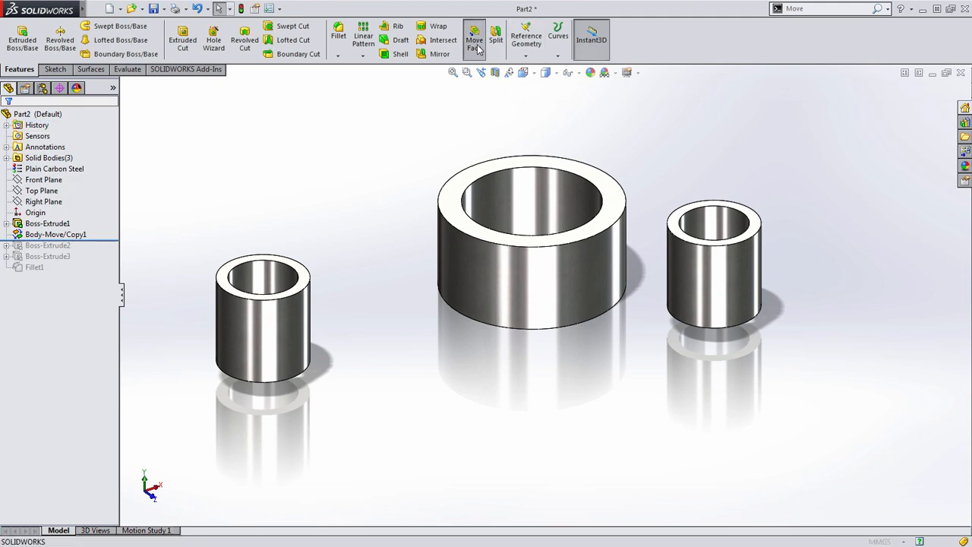
{"action": "left_click", "coordinate": [479, 37]}
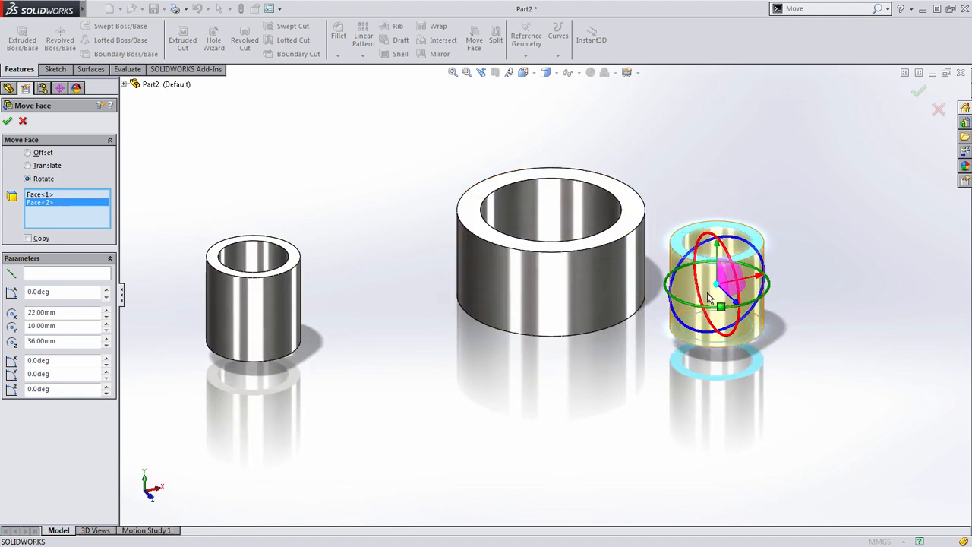
{"action": "left_click", "coordinate": [27, 164]}
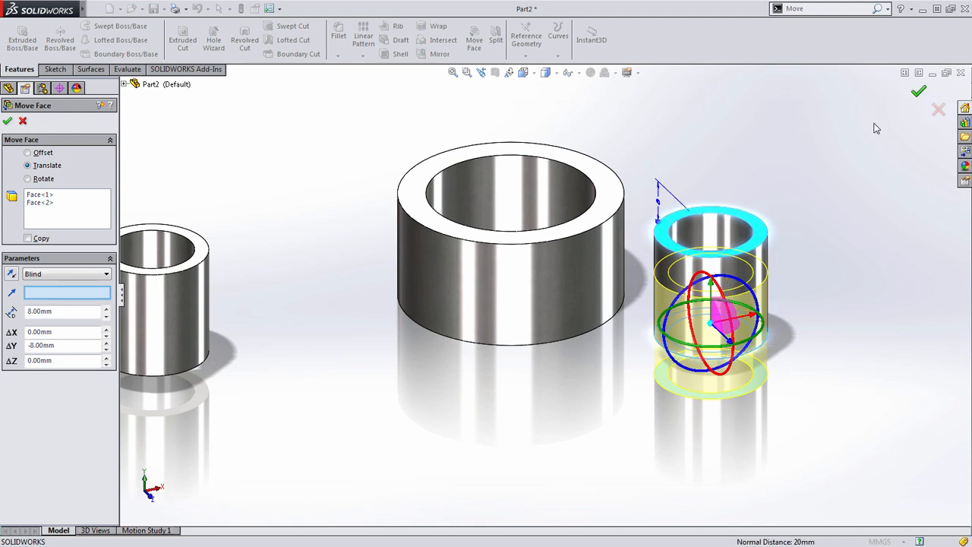
{"action": "left_click", "coordinate": [6, 123]}
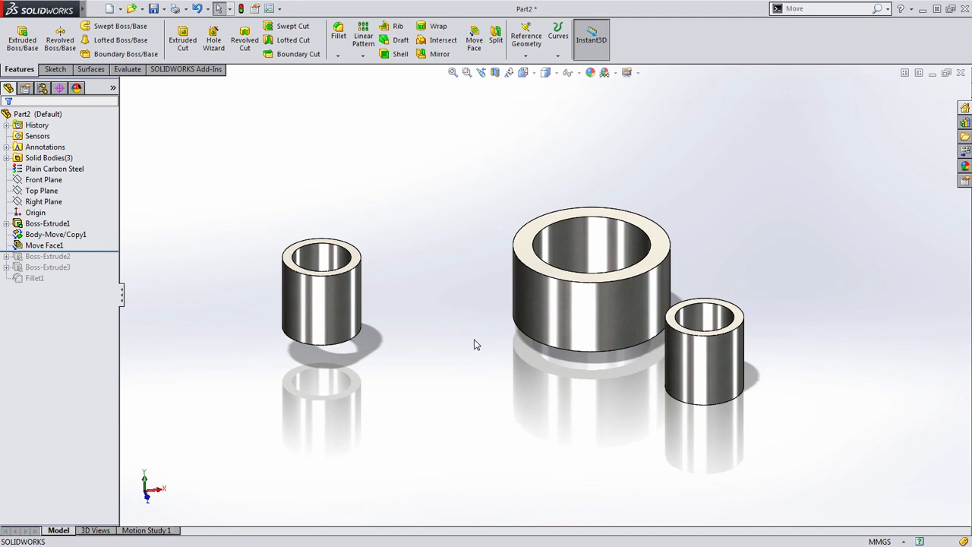
{"action": "mouse_move", "coordinate": [103, 255]}
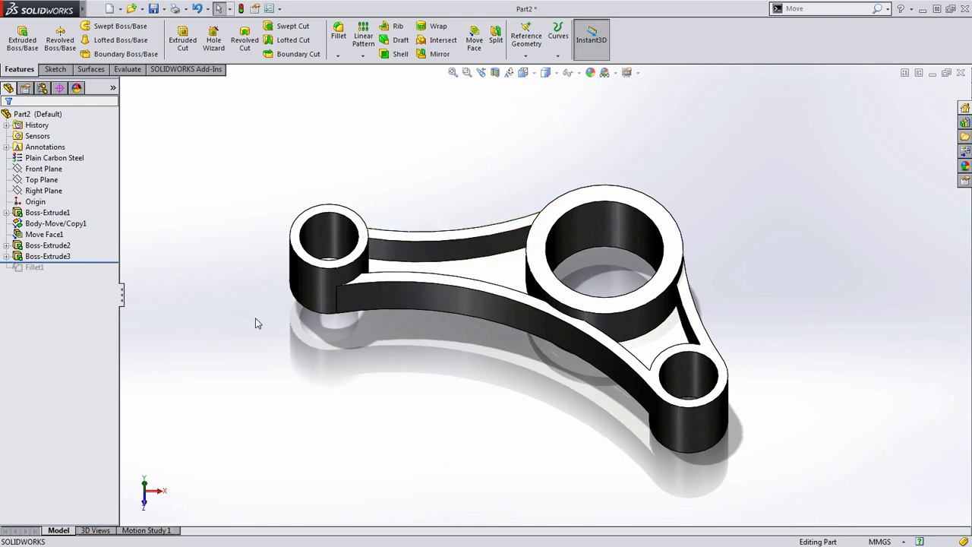
Step: Edit Boss-Extrude3 so the web extrusion starts from a vertex on the left boss
{"action": "left_click", "coordinate": [47, 245]}
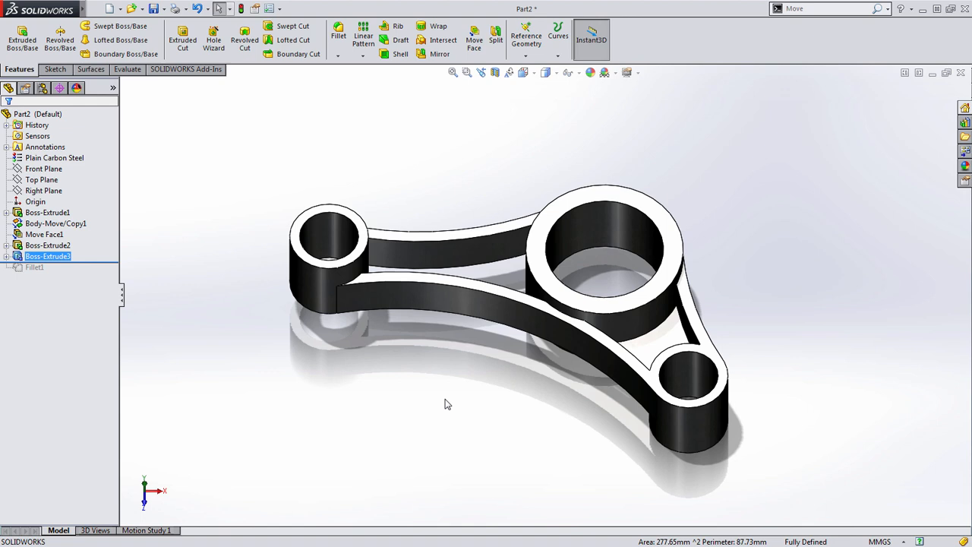
{"action": "left_click", "coordinate": [7, 255]}
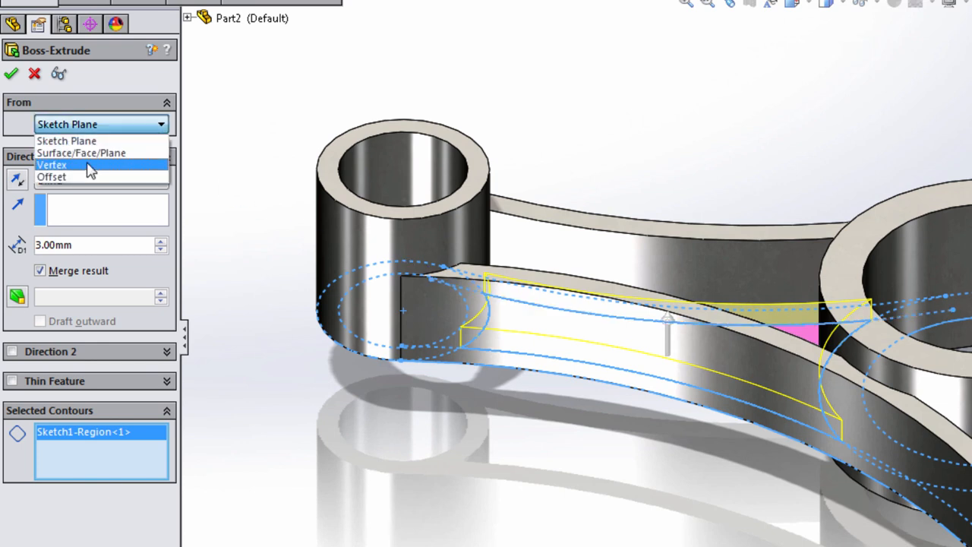
{"action": "left_click", "coordinate": [52, 166]}
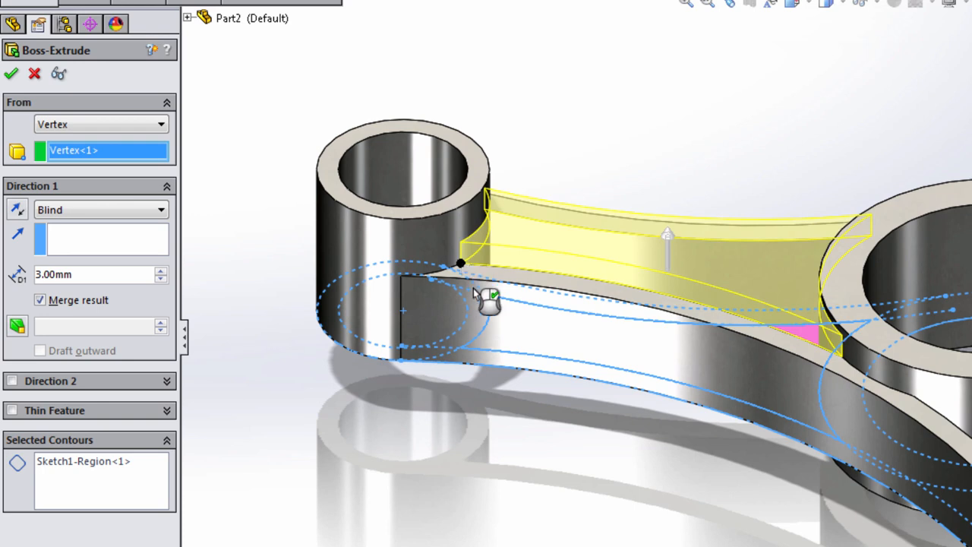
{"action": "mouse_move", "coordinate": [17, 210]}
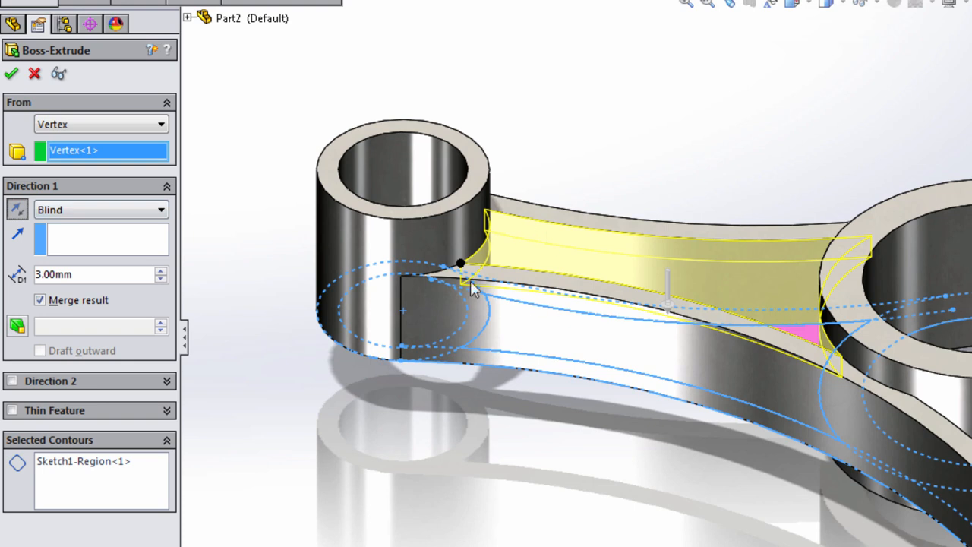
{"action": "left_click", "coordinate": [12, 76]}
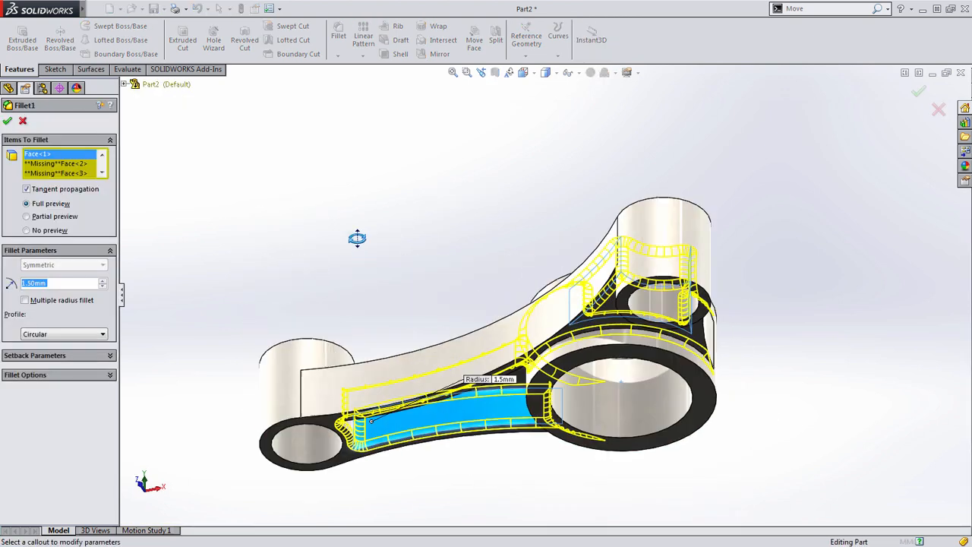
Step: Inspect Fillet1's edges and rebuild it with its missing references removed
{"action": "left_click_drag", "start_coordinate": [356, 240], "coordinate": [559, 362]}
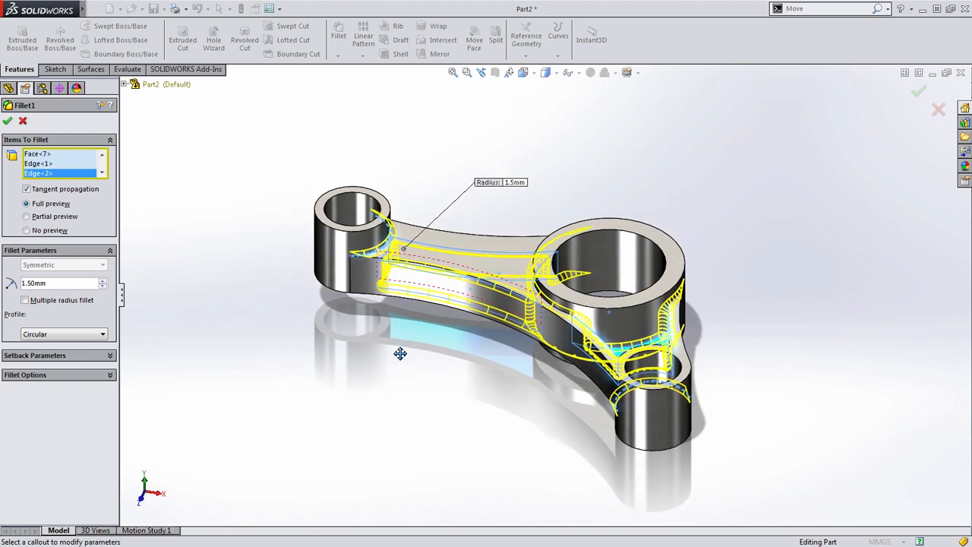
{"action": "left_click_drag", "start_coordinate": [401, 352], "coordinate": [422, 352]}
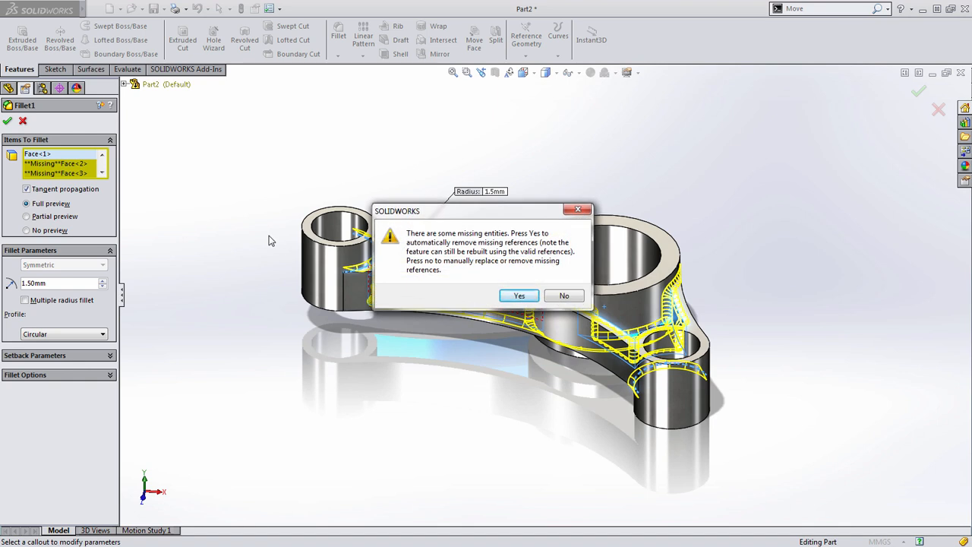
{"action": "left_click", "coordinate": [520, 295]}
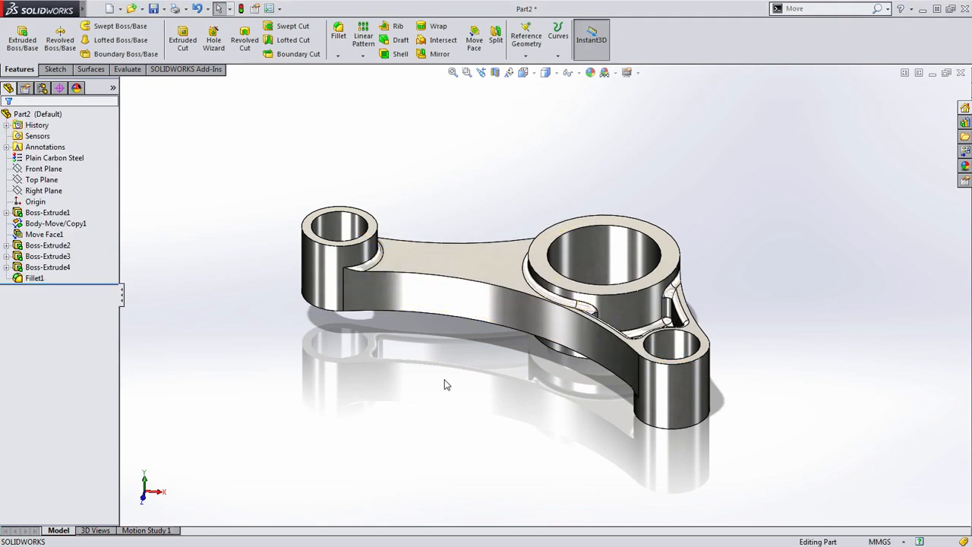
{"action": "mouse_move", "coordinate": [457, 388]}
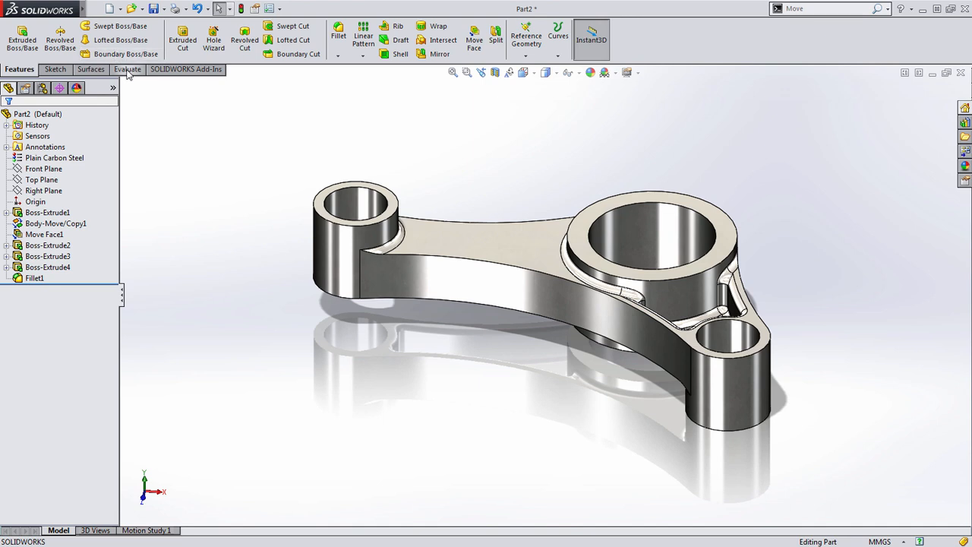
Step: Launch the SimulationXpress Analysis Wizard from Evaluate and advance past the welcome page
{"action": "left_click", "coordinate": [126, 70]}
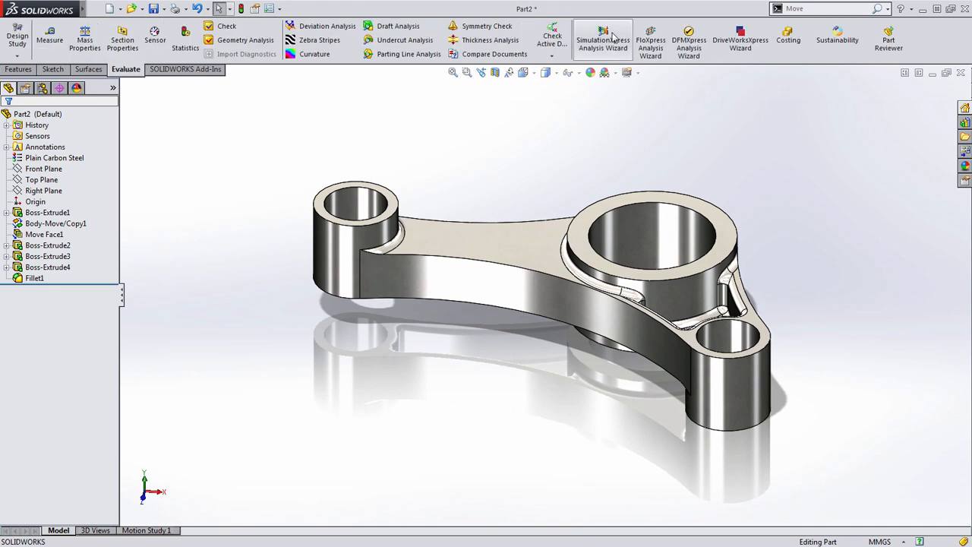
{"action": "left_click", "coordinate": [602, 38]}
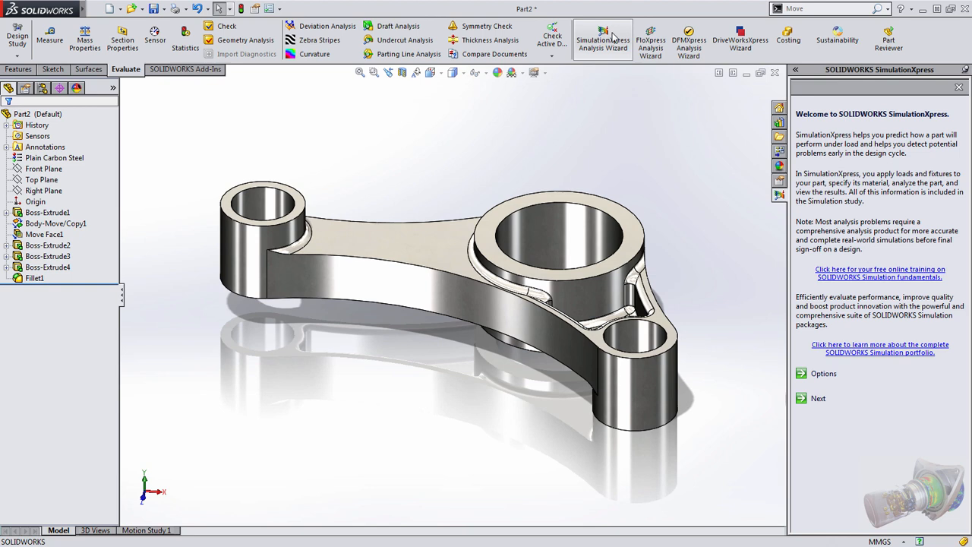
{"action": "mouse_move", "coordinate": [799, 343]}
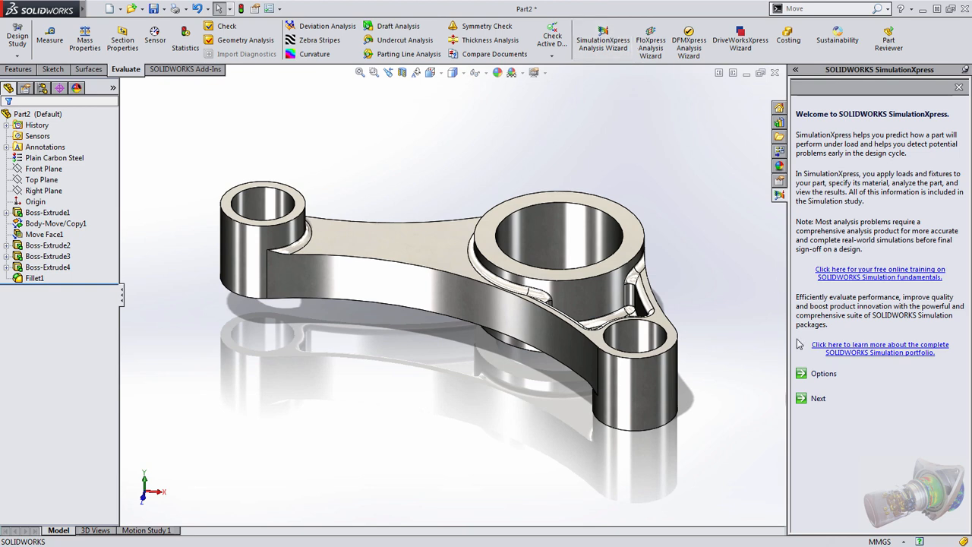
{"action": "left_click", "coordinate": [817, 398]}
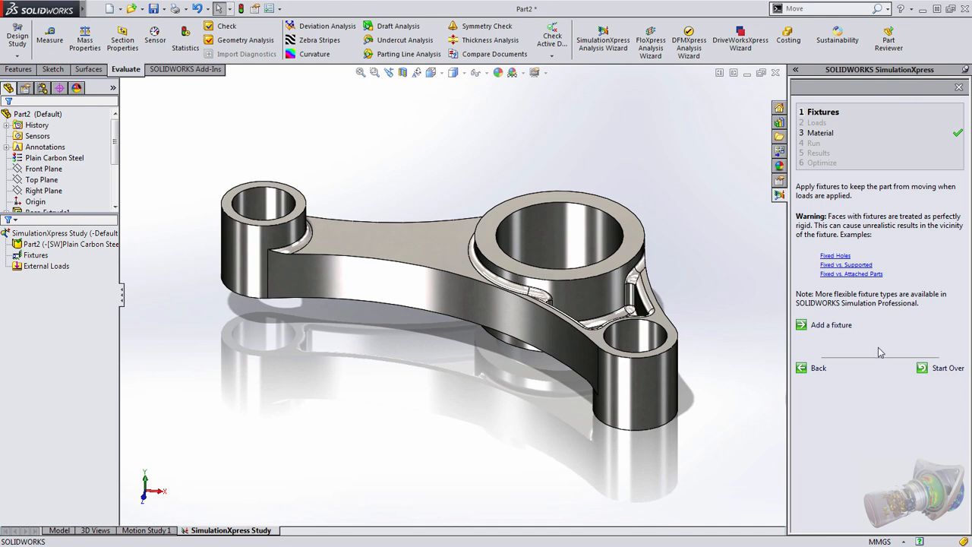
{"action": "mouse_move", "coordinate": [831, 326]}
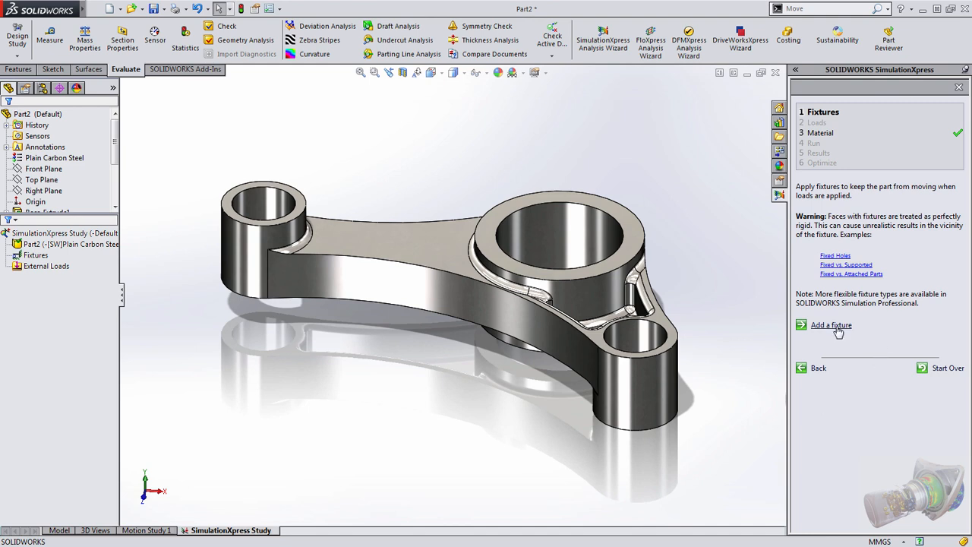
Step: Add a fixed fixture on the large boss's bore face and continue to loads
{"action": "left_click", "coordinate": [830, 325]}
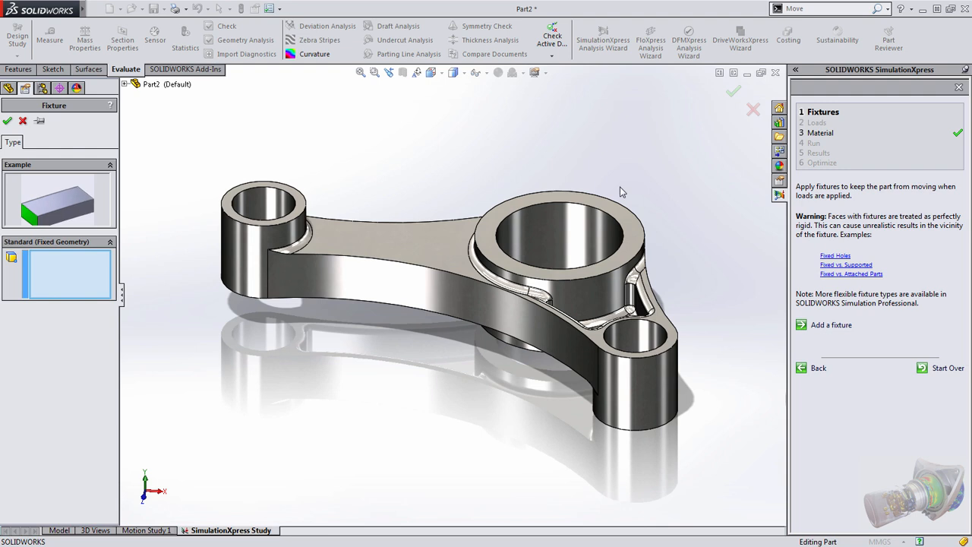
{"action": "left_click", "coordinate": [554, 235]}
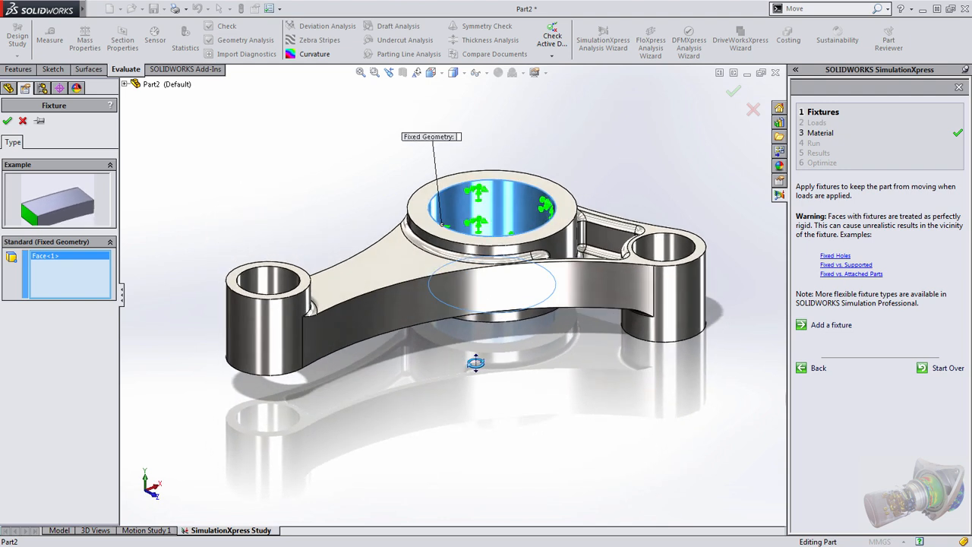
{"action": "left_click_drag", "start_coordinate": [474, 362], "coordinate": [422, 361]}
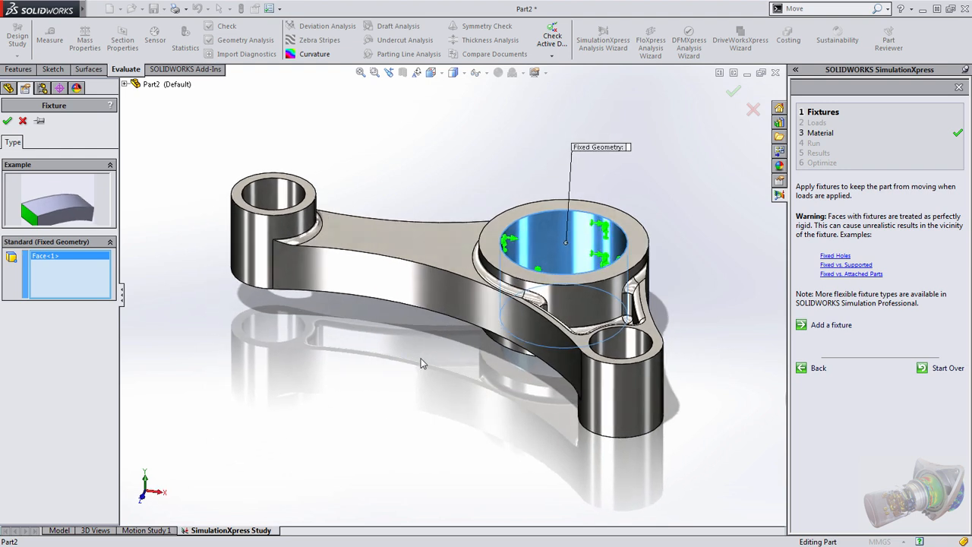
{"action": "mouse_move", "coordinate": [735, 94]}
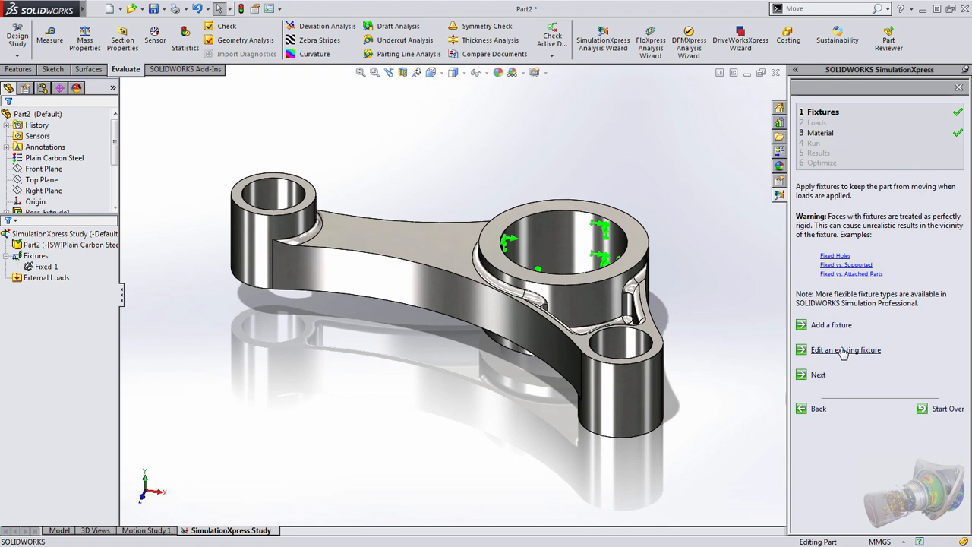
{"action": "mouse_move", "coordinate": [817, 380]}
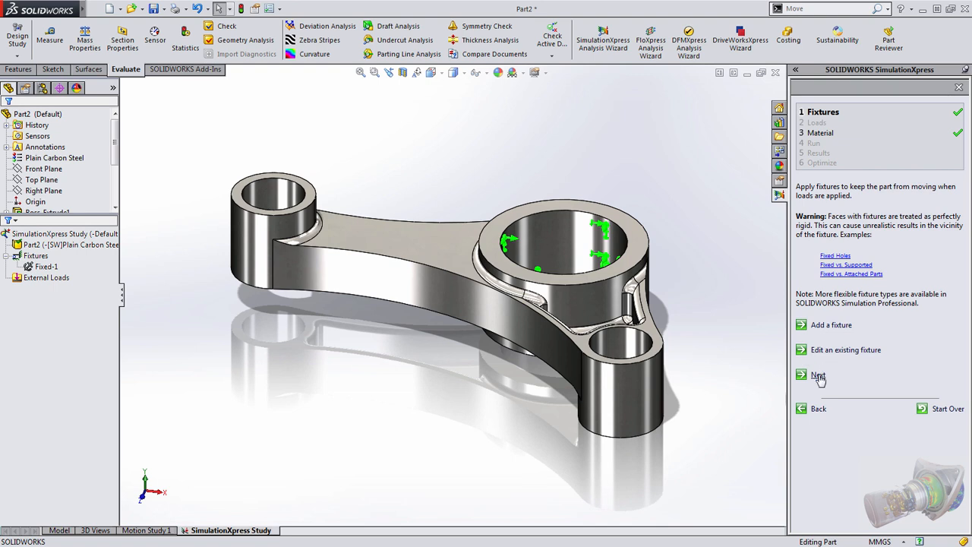
{"action": "left_click", "coordinate": [817, 373]}
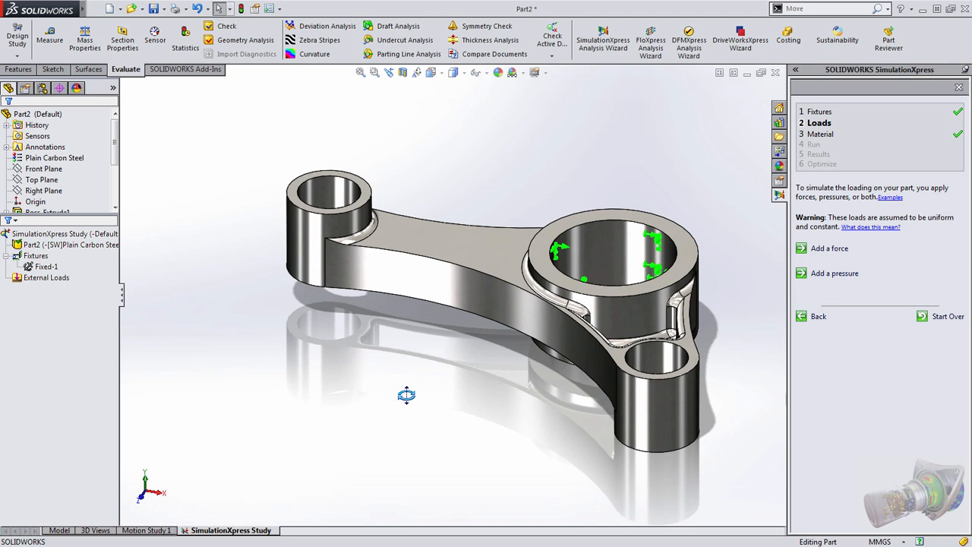
Step: Apply a 500 N force on the small boss's bore face along the Front Plane and continue to material
{"action": "left_click", "coordinate": [830, 248]}
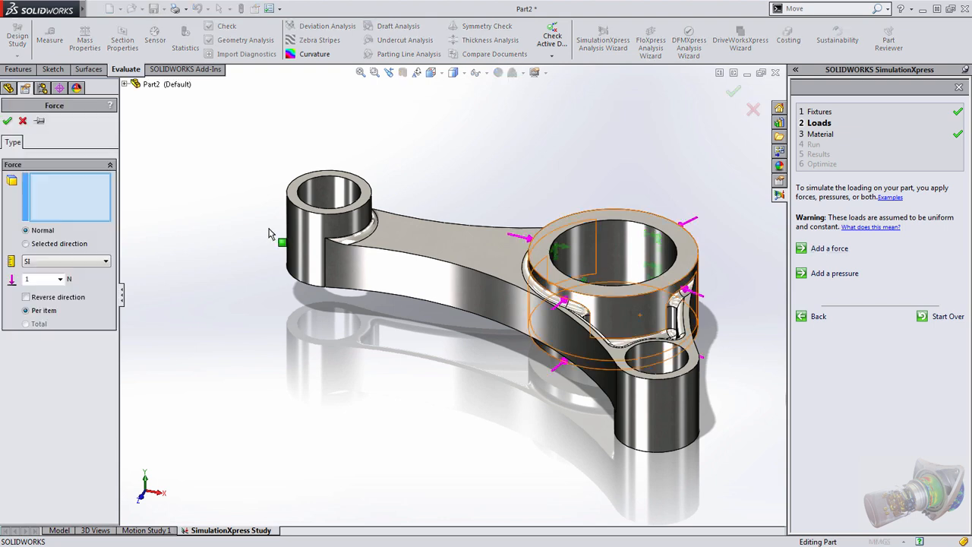
{"action": "left_click", "coordinate": [328, 205]}
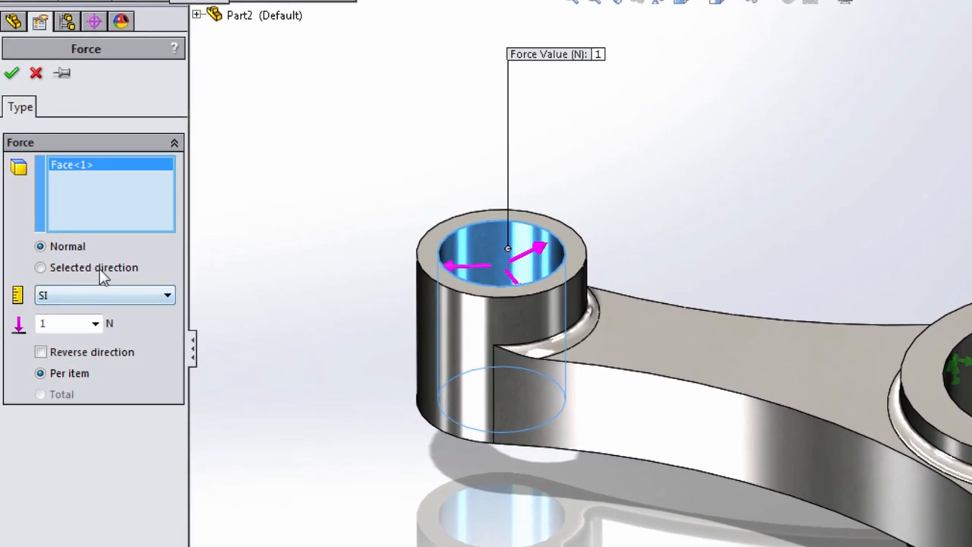
{"action": "left_click", "coordinate": [39, 268]}
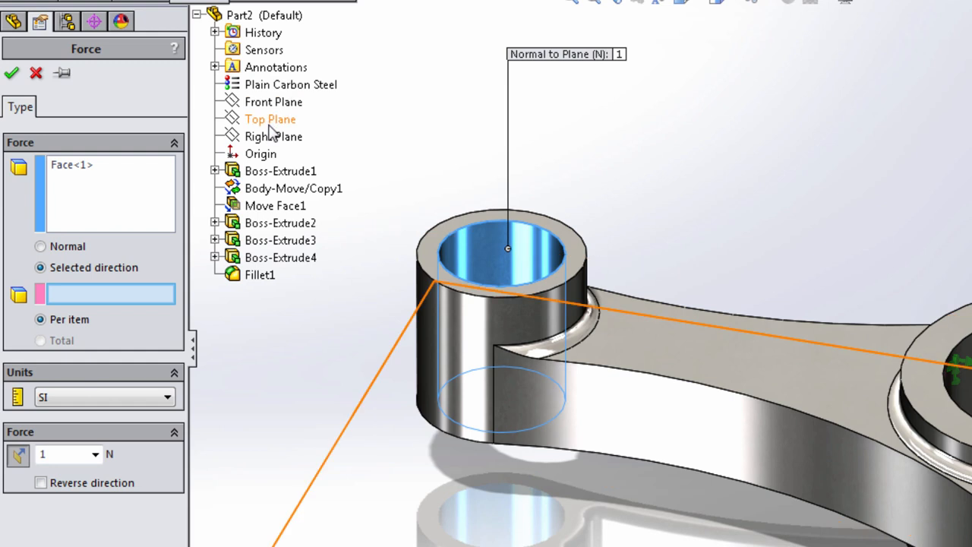
{"action": "left_click", "coordinate": [274, 102]}
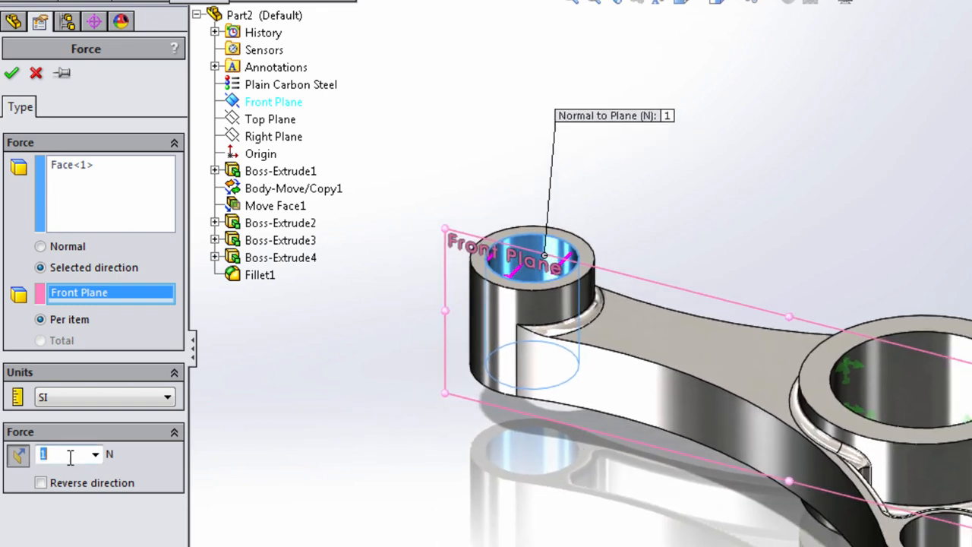
{"action": "type", "text": "500"}
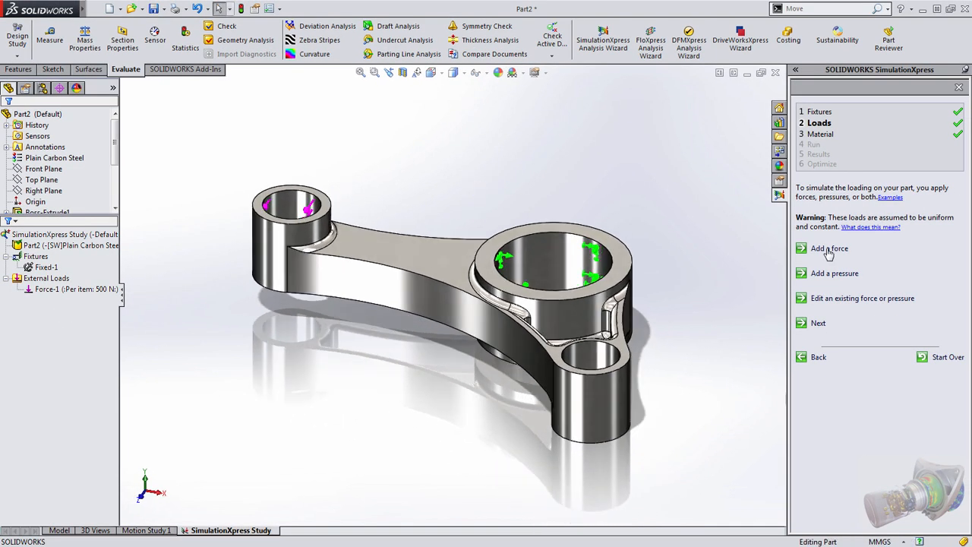
{"action": "left_click", "coordinate": [817, 322]}
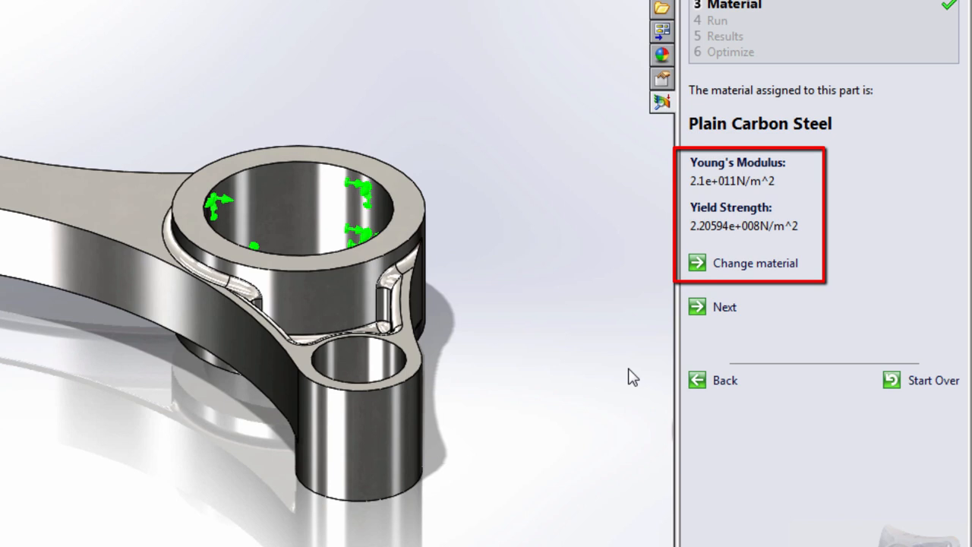
{"action": "mouse_move", "coordinate": [803, 174]}
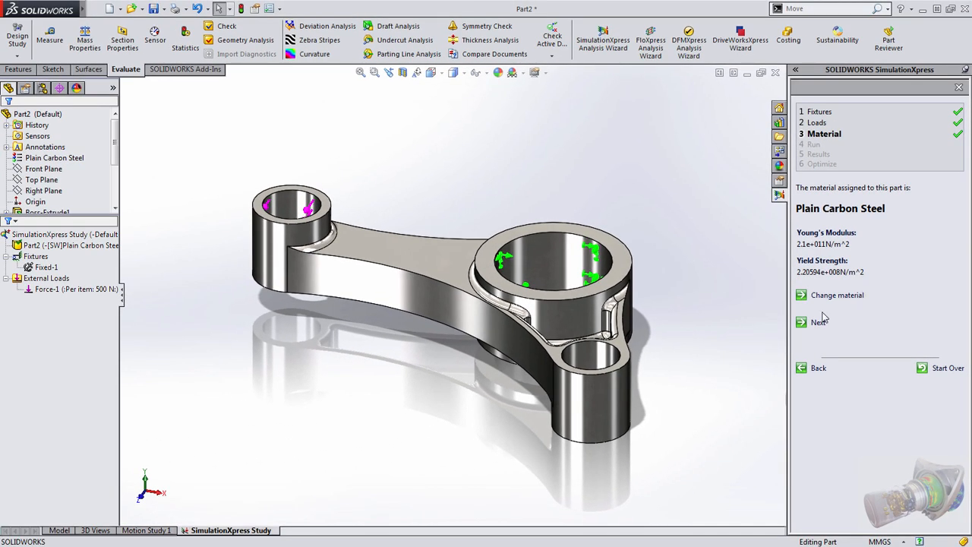
Step: Accept Plain Carbon Steel as the material and advance to the run step
{"action": "left_click", "coordinate": [817, 322]}
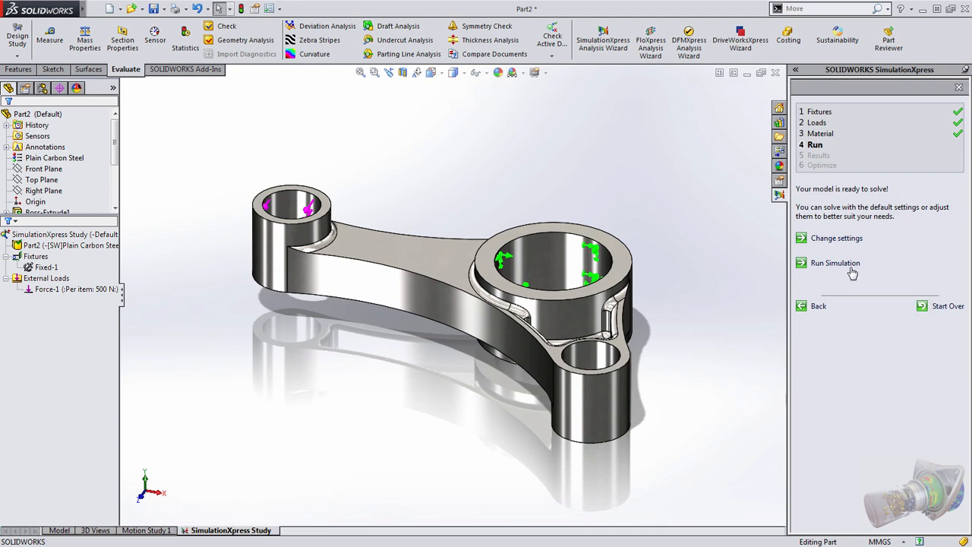
Step: Run the solver and confirm the deformation animation to reach the results
{"action": "left_click", "coordinate": [835, 263]}
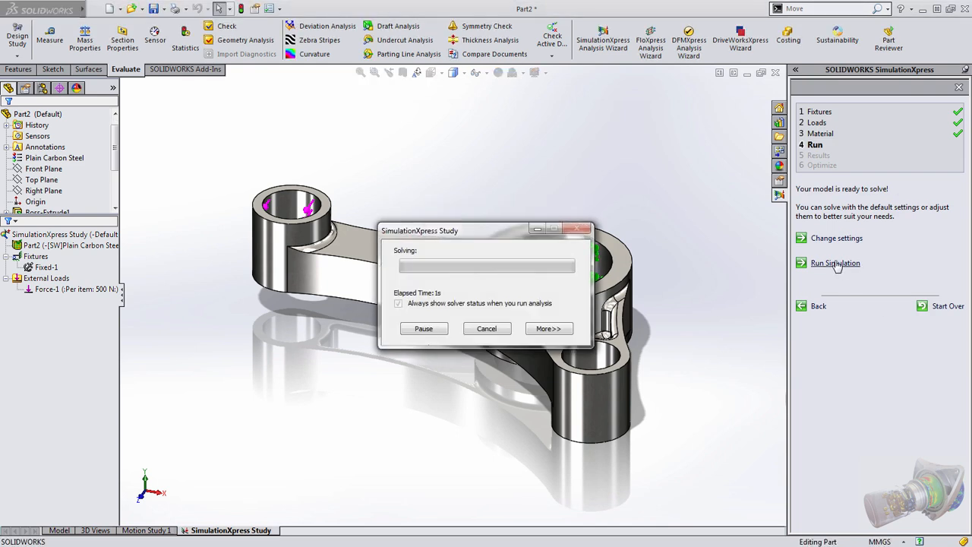
{"action": "left_click", "coordinate": [835, 262]}
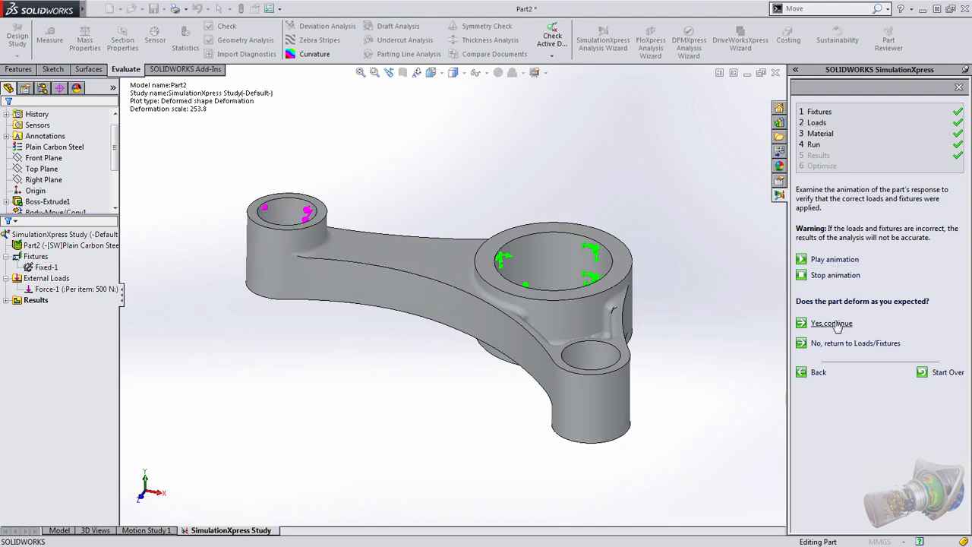
{"action": "left_click", "coordinate": [833, 322]}
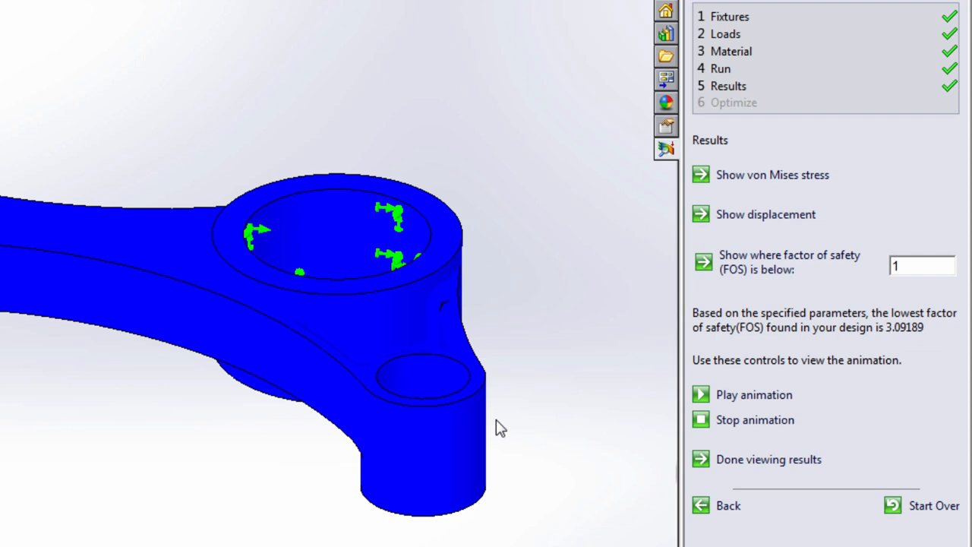
Step: Plot factor of safety below a threshold of 5, then show the displacement results
{"action": "left_click", "coordinate": [920, 264]}
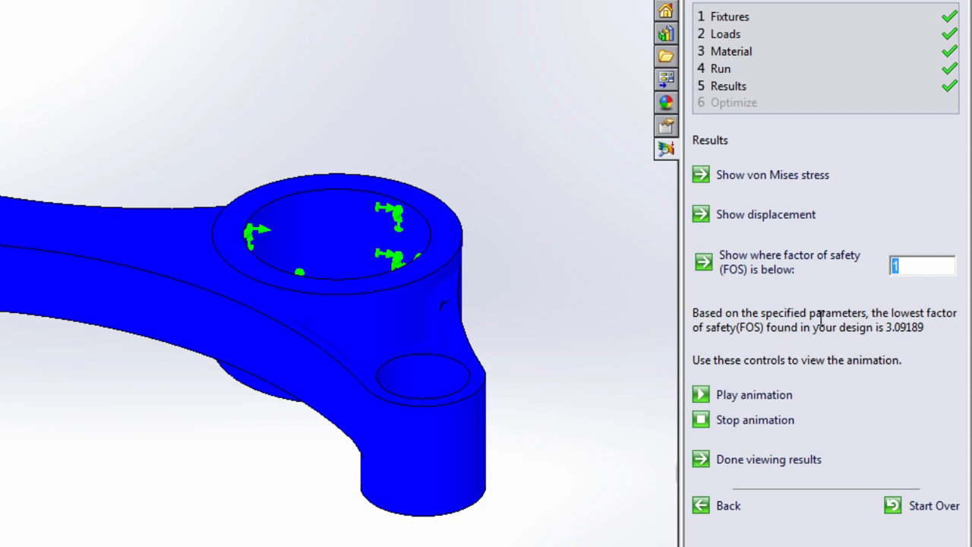
{"action": "type", "text": "5"}
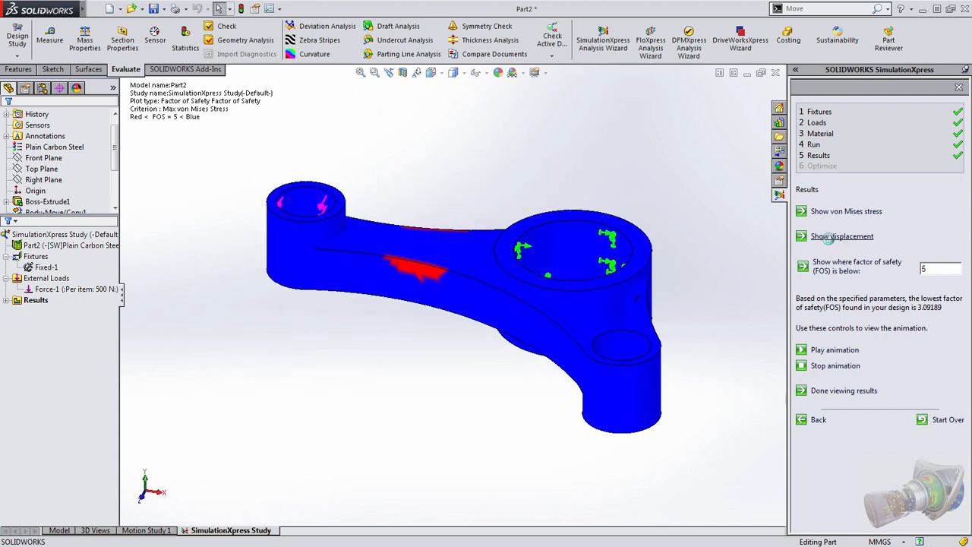
{"action": "left_click", "coordinate": [842, 235]}
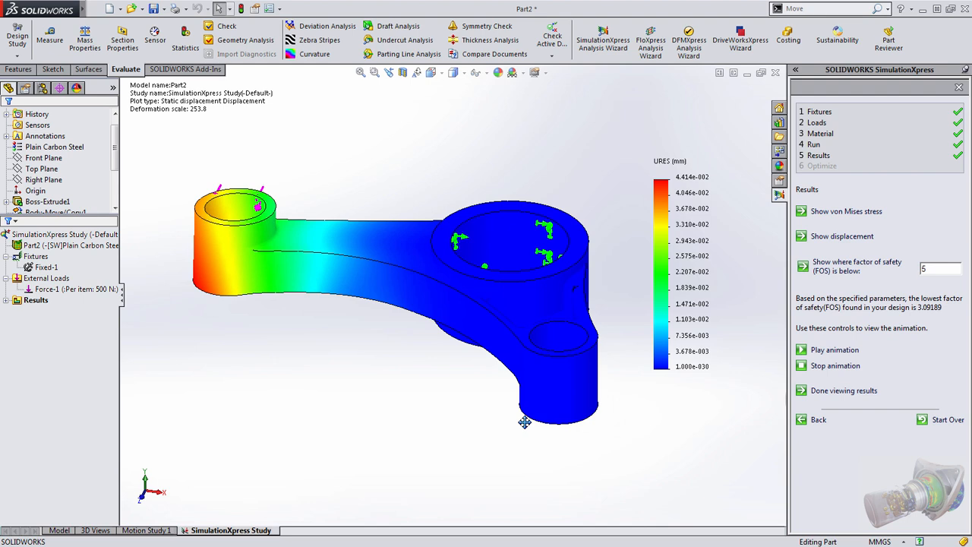